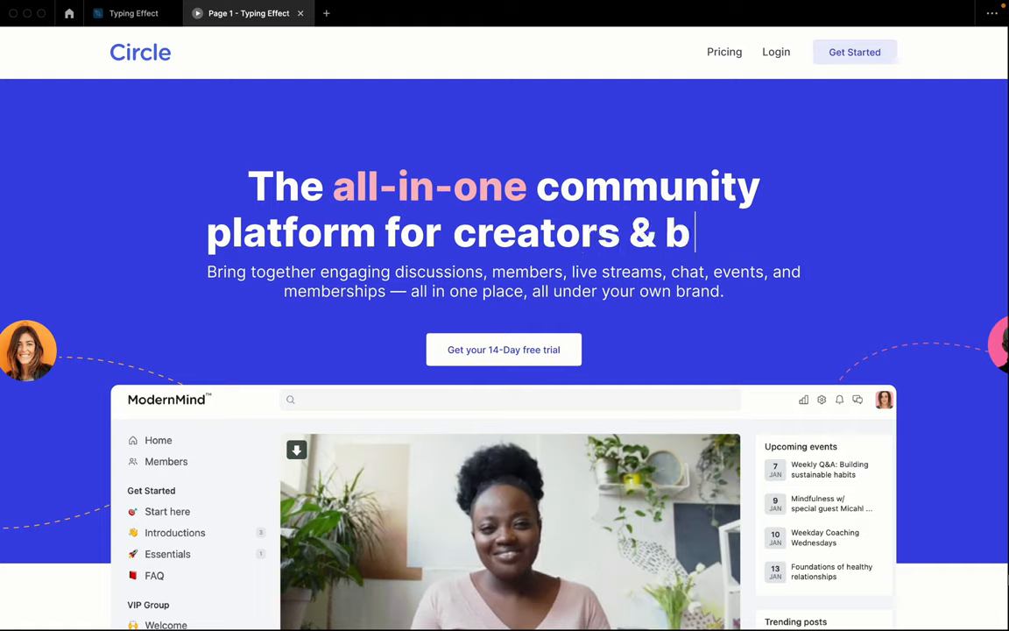
# Return from the landing page preview to the Typing Effect file showing Page 2's creators text
pyautogui.click(133, 12)
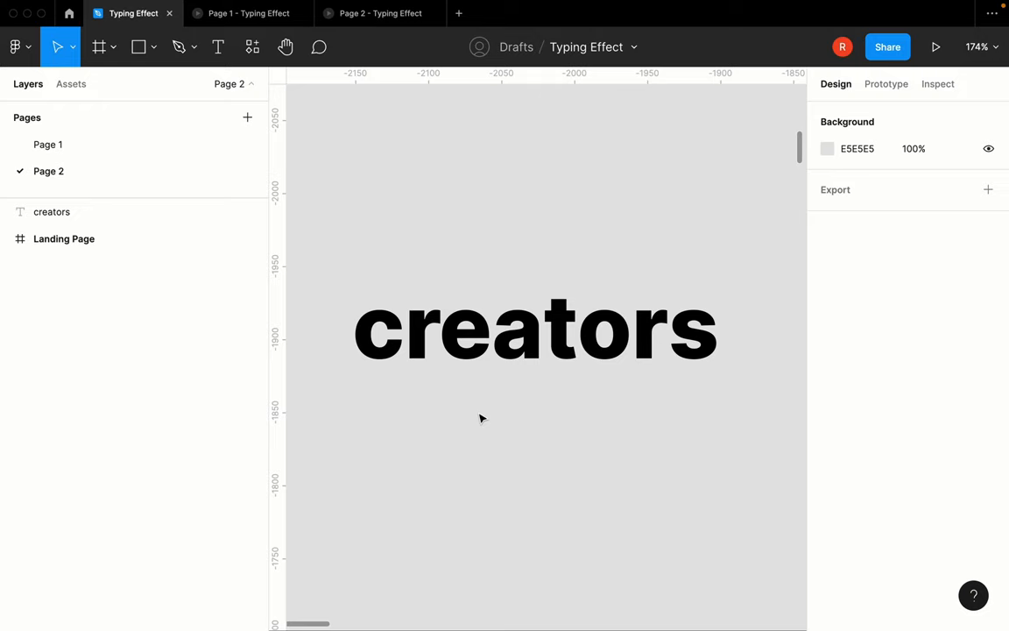
# Draw a rectangle over creators, shrink it to cover only the c, and use it as a mask
pyautogui.click(139, 45)
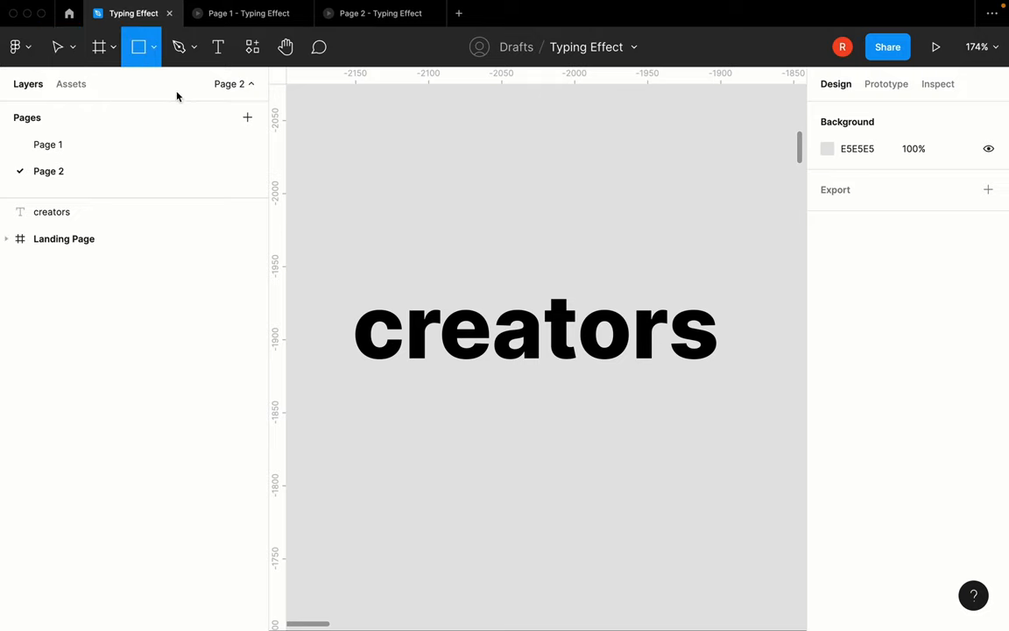
pyautogui.moveTo(352, 289); pyautogui.dragTo(701, 374)
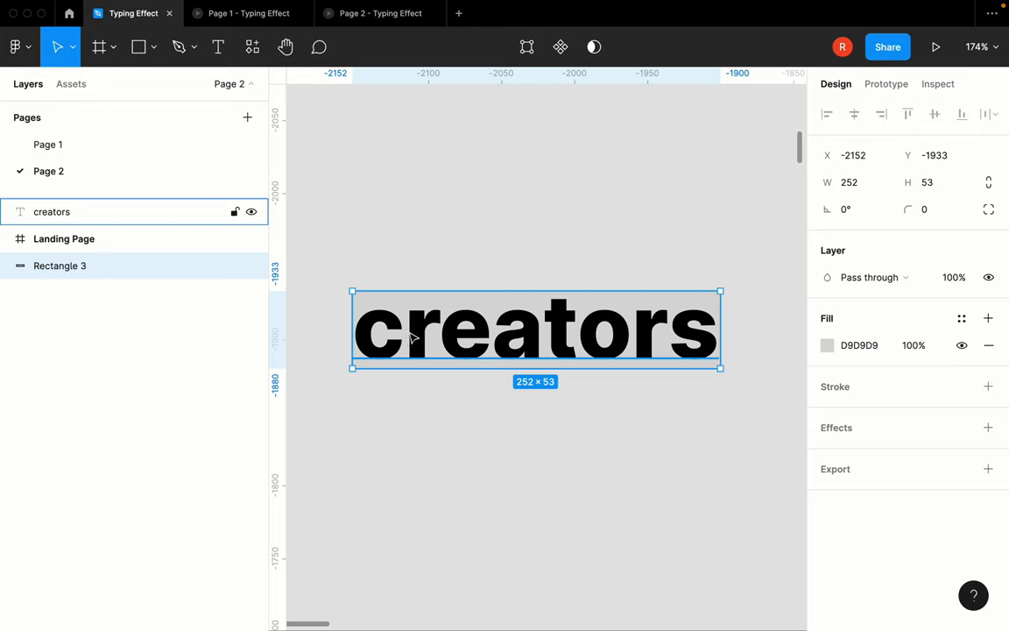
pyautogui.moveTo(412, 340)
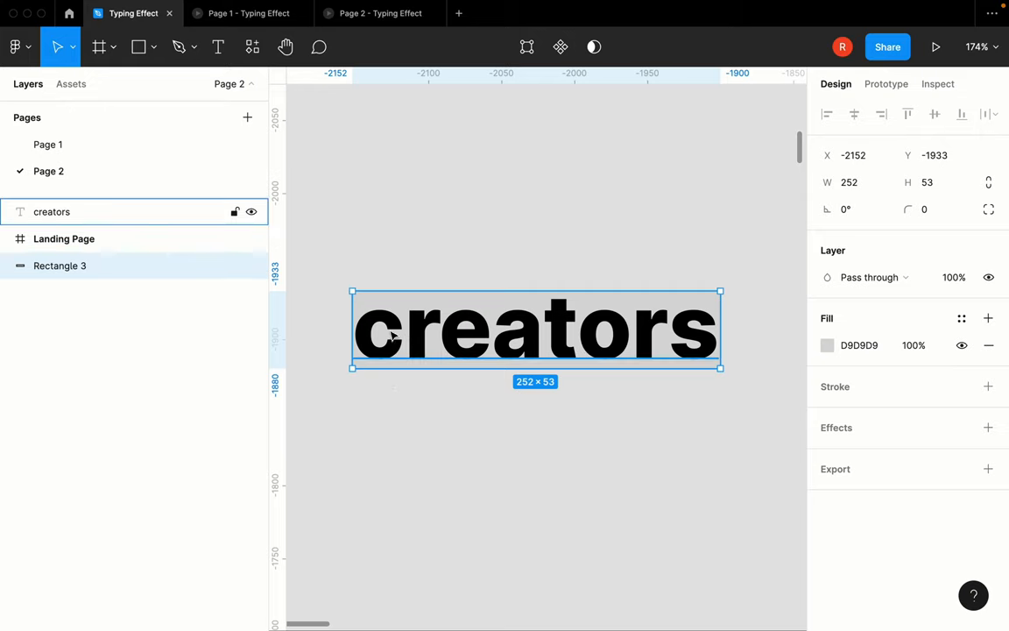
pyautogui.moveTo(454, 417)
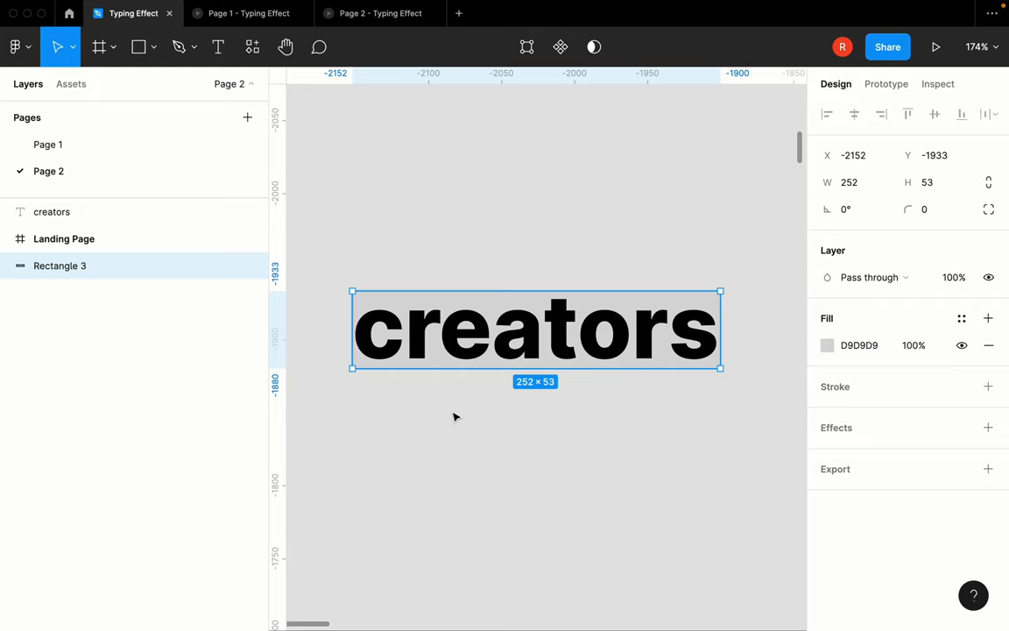
pyautogui.moveTo(720, 330); pyautogui.dragTo(429, 330)
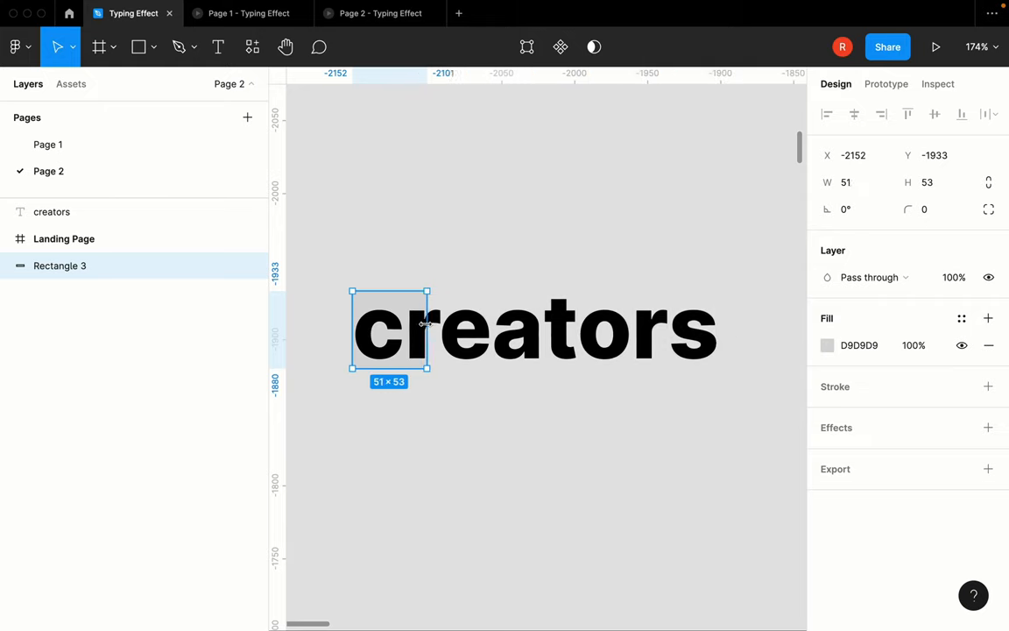
pyautogui.click(519, 417)
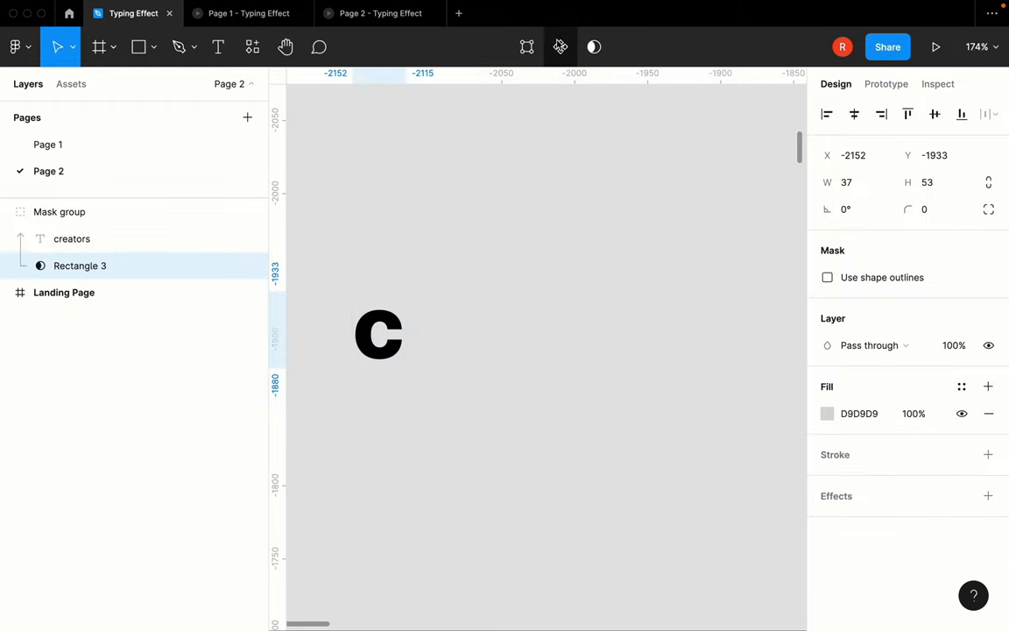
# Draw a vertical caret line beside the c and set the letter and caret to white FFFFFF
pyautogui.click(59, 210)
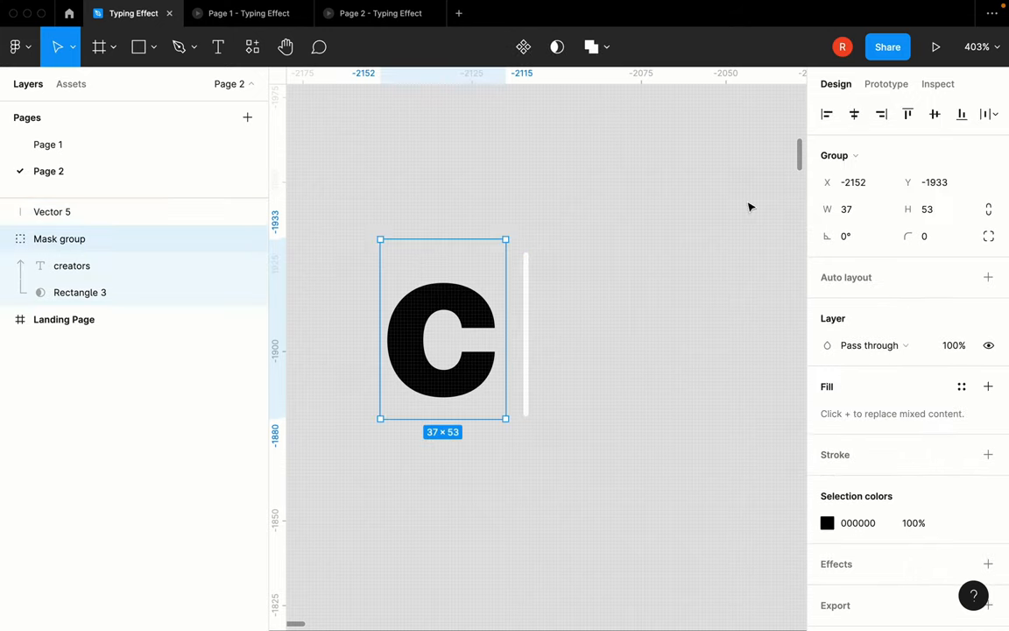
pyautogui.click(52, 211)
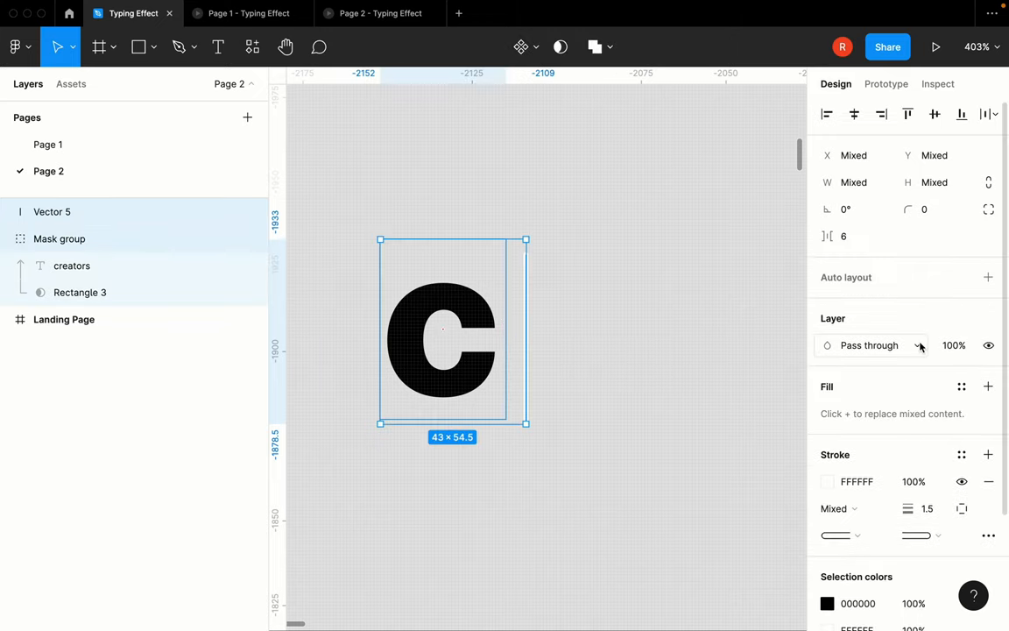
pyautogui.click(59, 238)
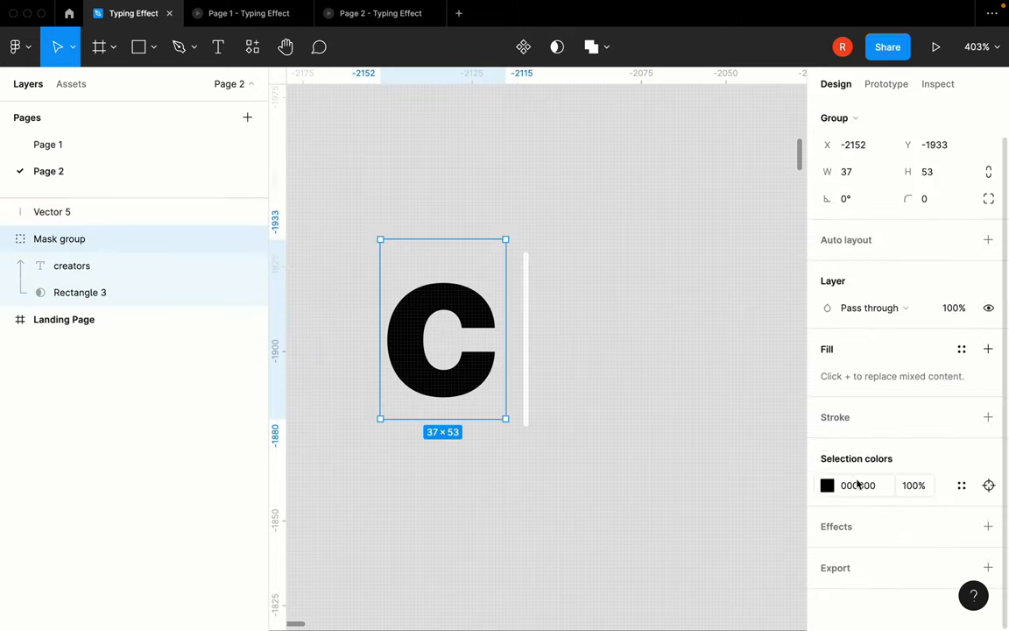
pyautogui.click(51, 211)
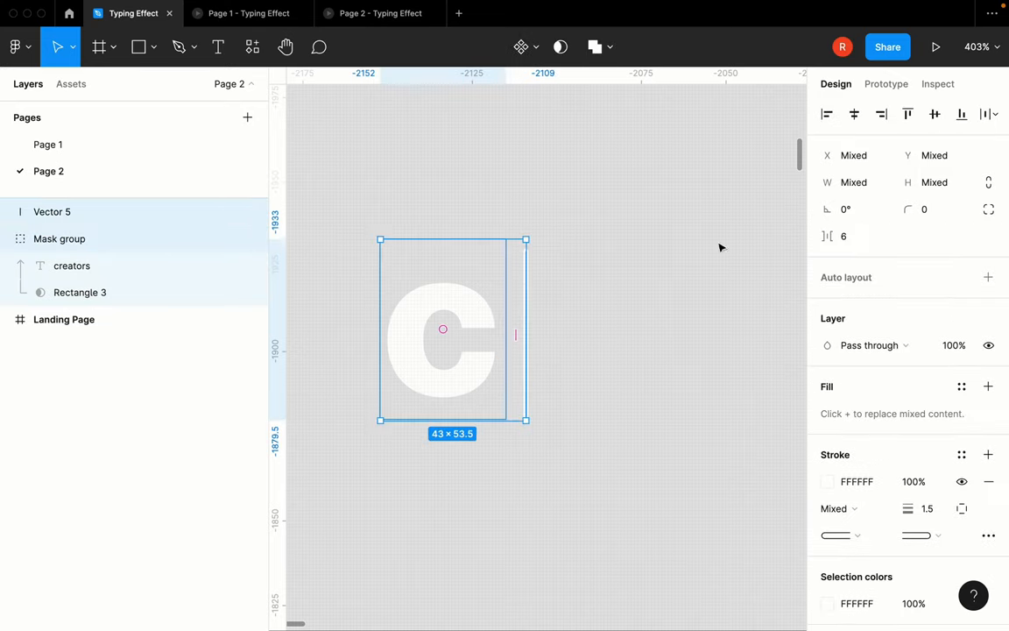
pyautogui.click(60, 238)
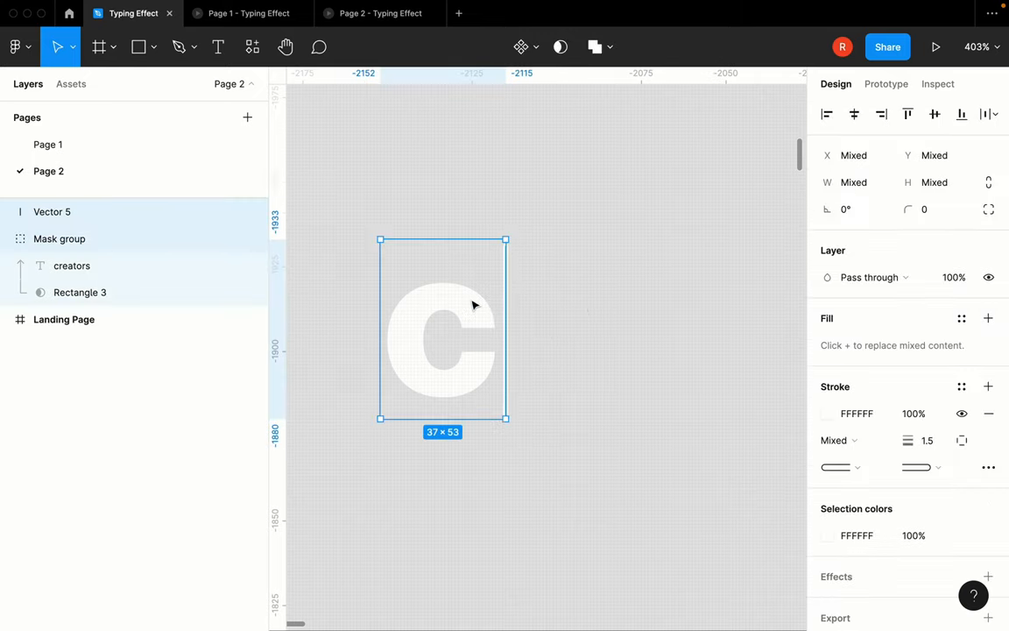
pyautogui.moveTo(482, 301)
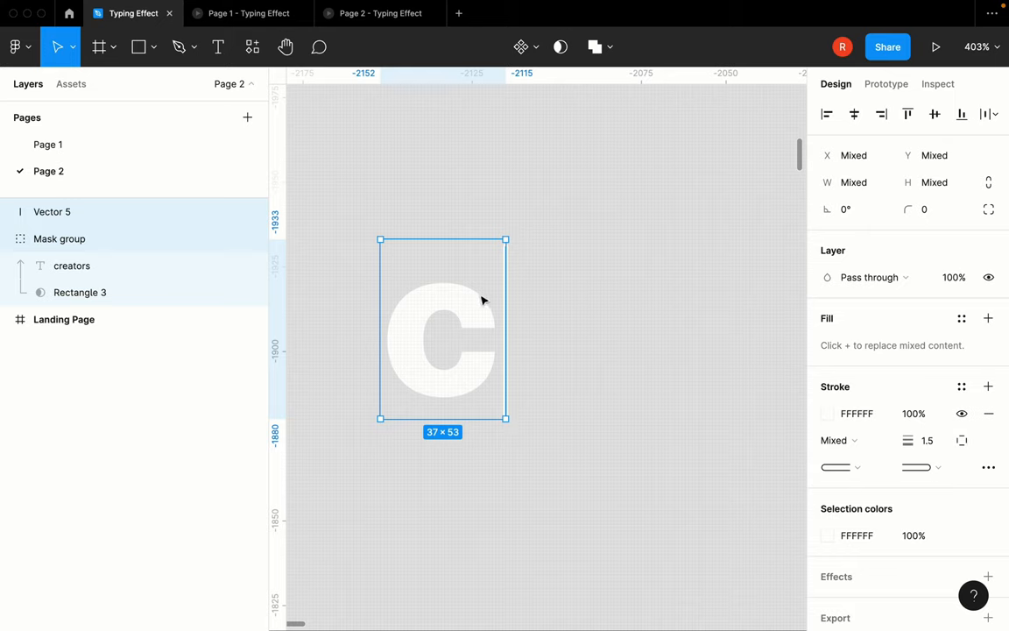
pyautogui.moveTo(521, 46)
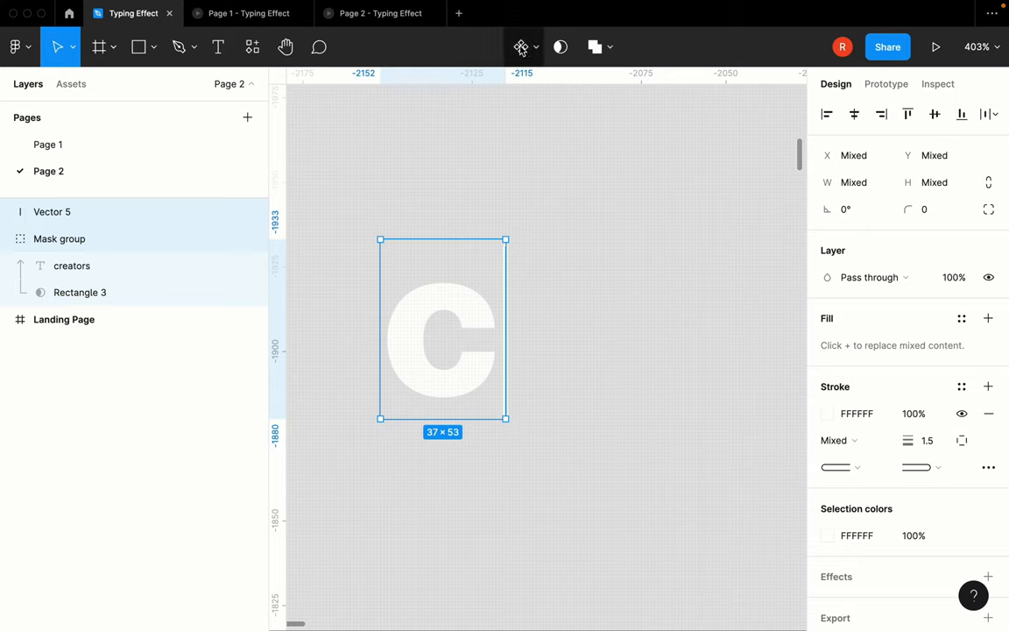
pyautogui.moveTo(522, 46)
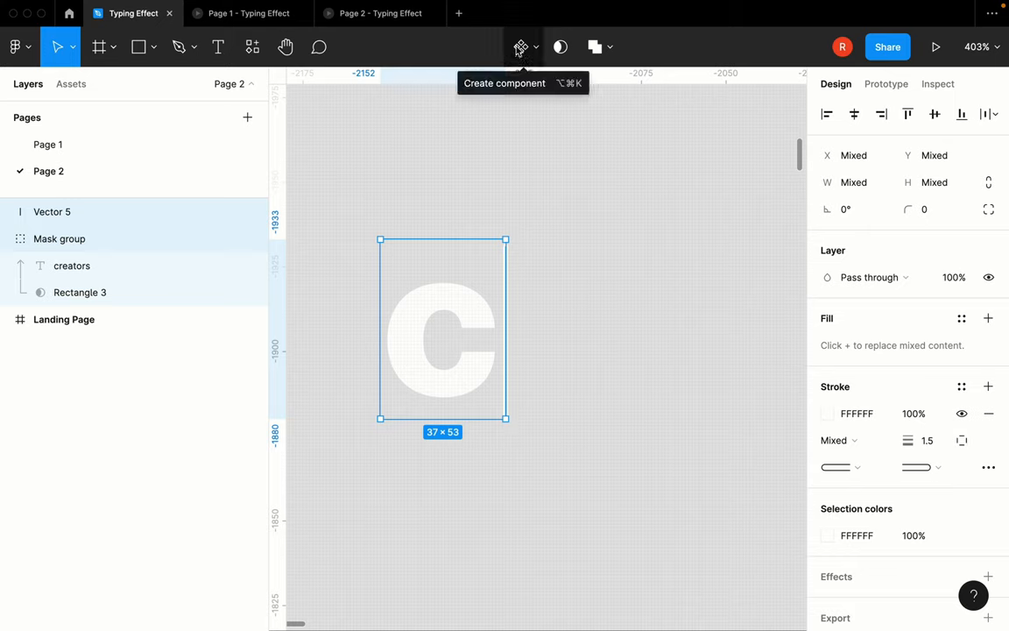
# Create Component 27 from the masked c and caret, sized to show just the c
pyautogui.click(520, 46)
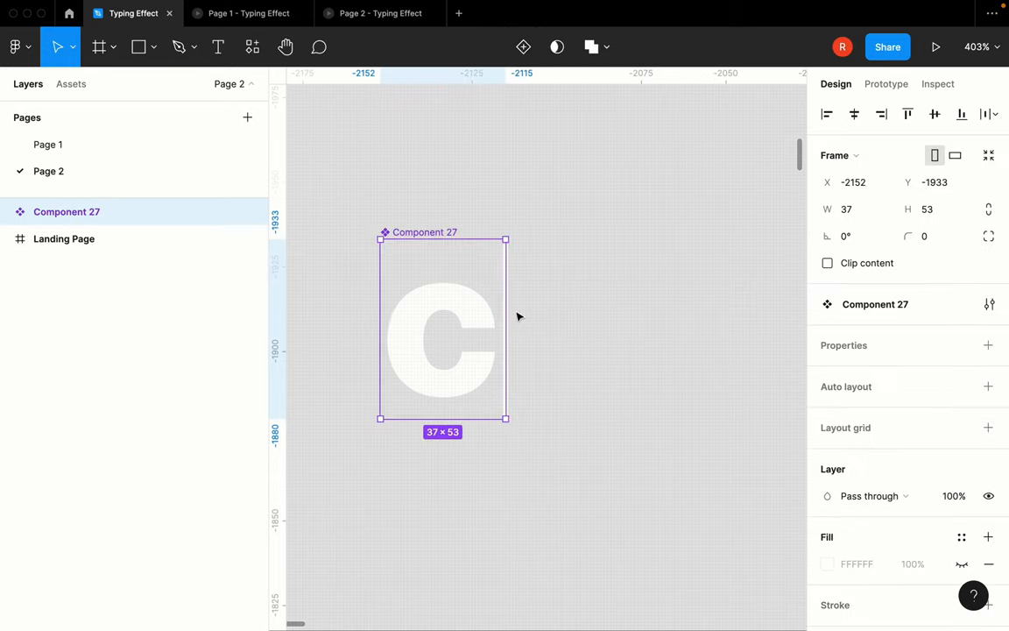
pyautogui.moveTo(505, 330); pyautogui.dragTo(736, 330)
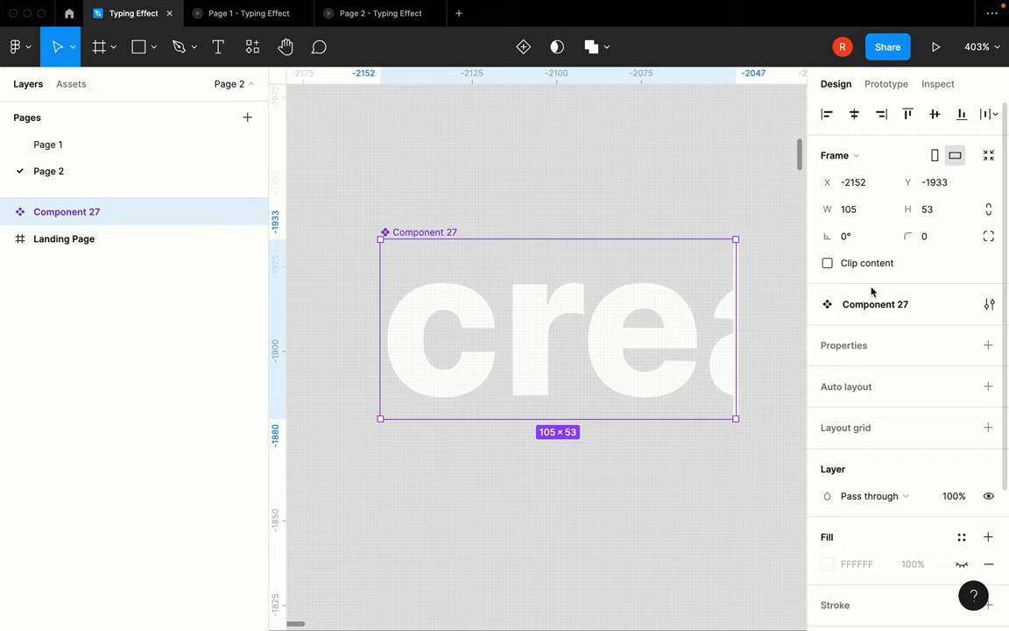
pyautogui.moveTo(736, 329); pyautogui.dragTo(762, 305)
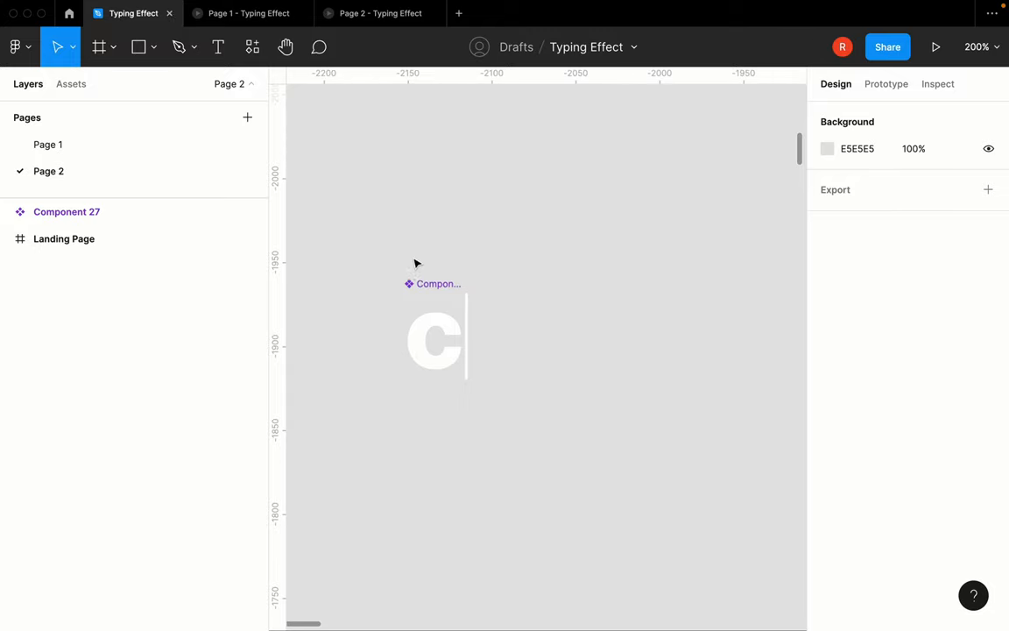
pyautogui.click(435, 340)
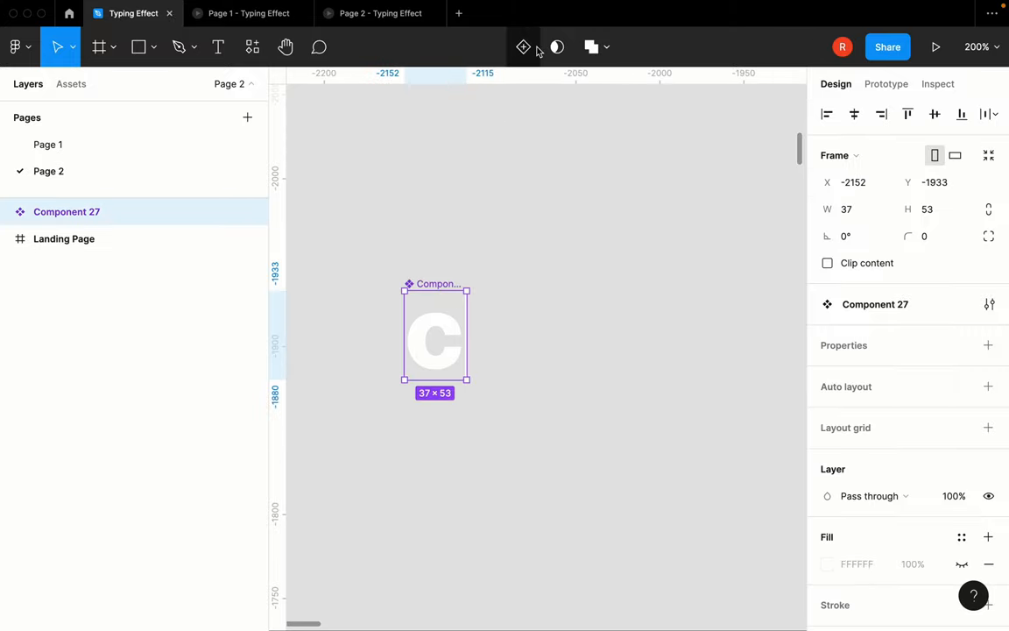
pyautogui.moveTo(522, 46)
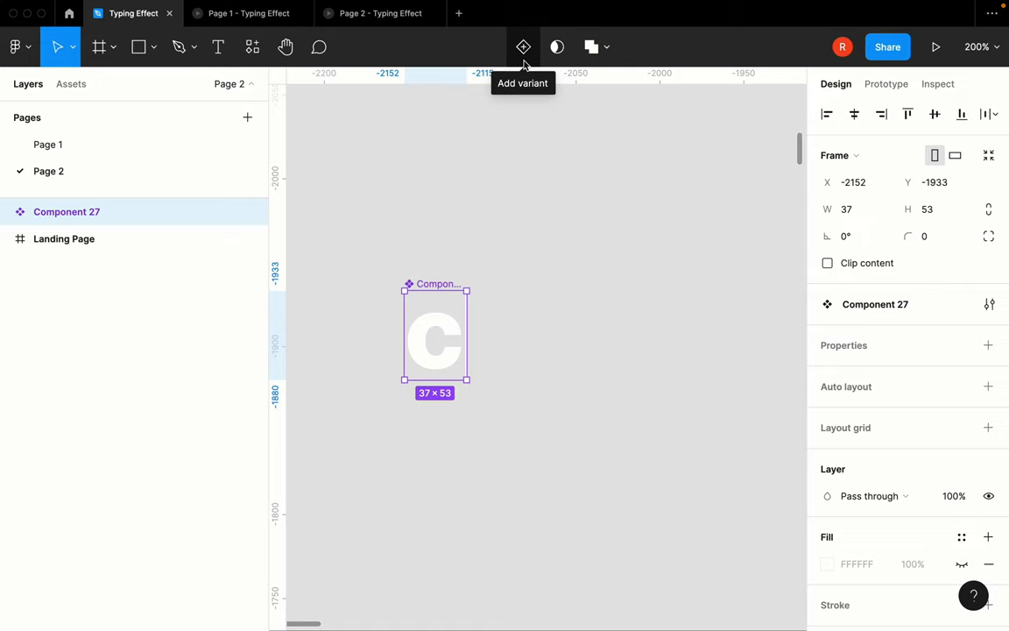
# Add a second variant trimmed to show cr and enlarge the variant set frame
pyautogui.click(522, 46)
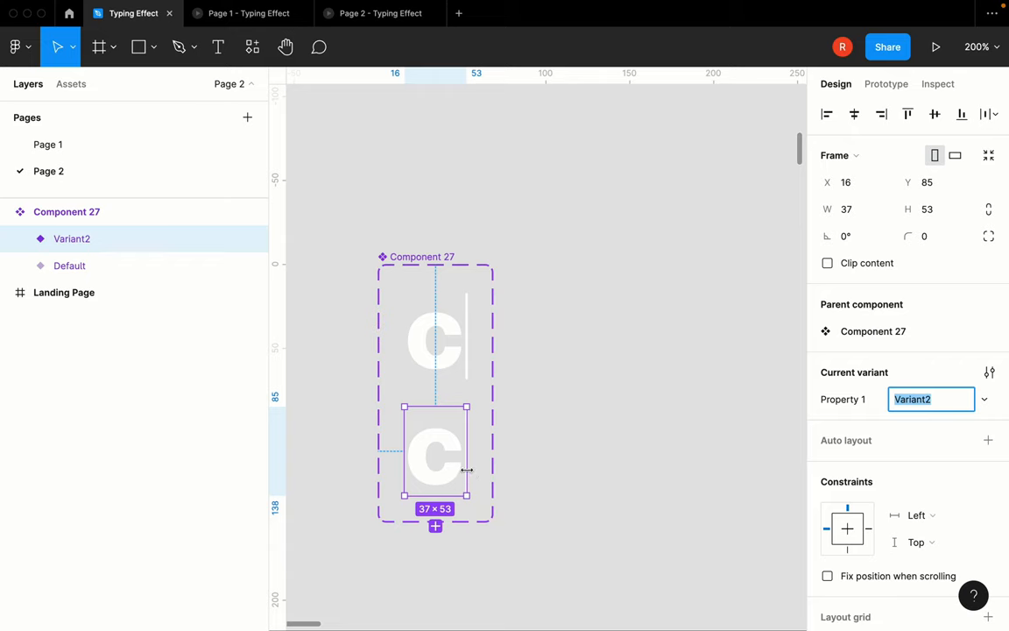
pyautogui.moveTo(470, 469); pyautogui.dragTo(516, 469)
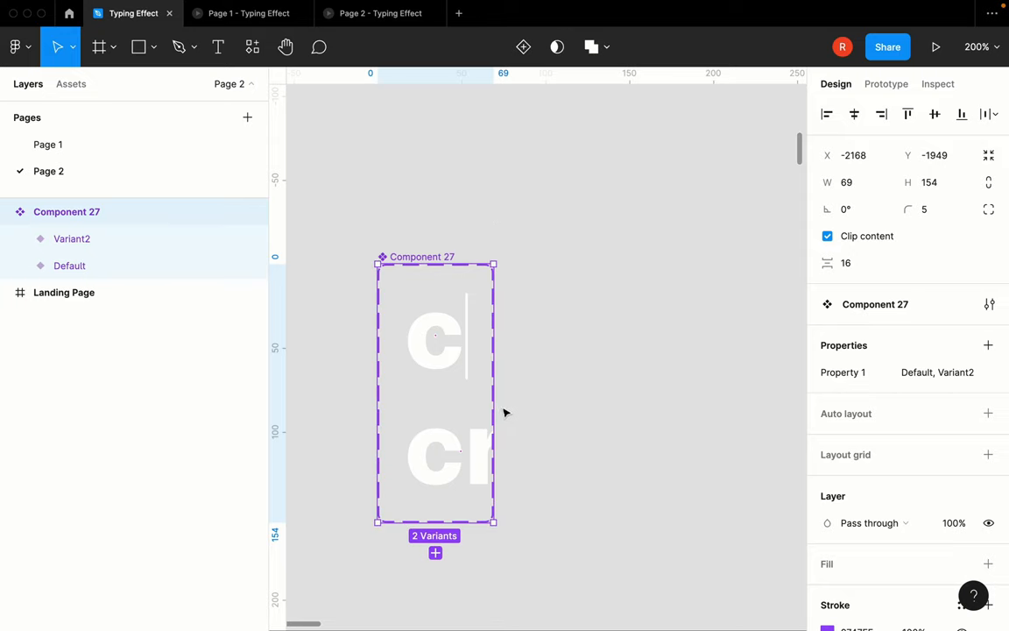
pyautogui.moveTo(494, 392); pyautogui.dragTo(631, 392)
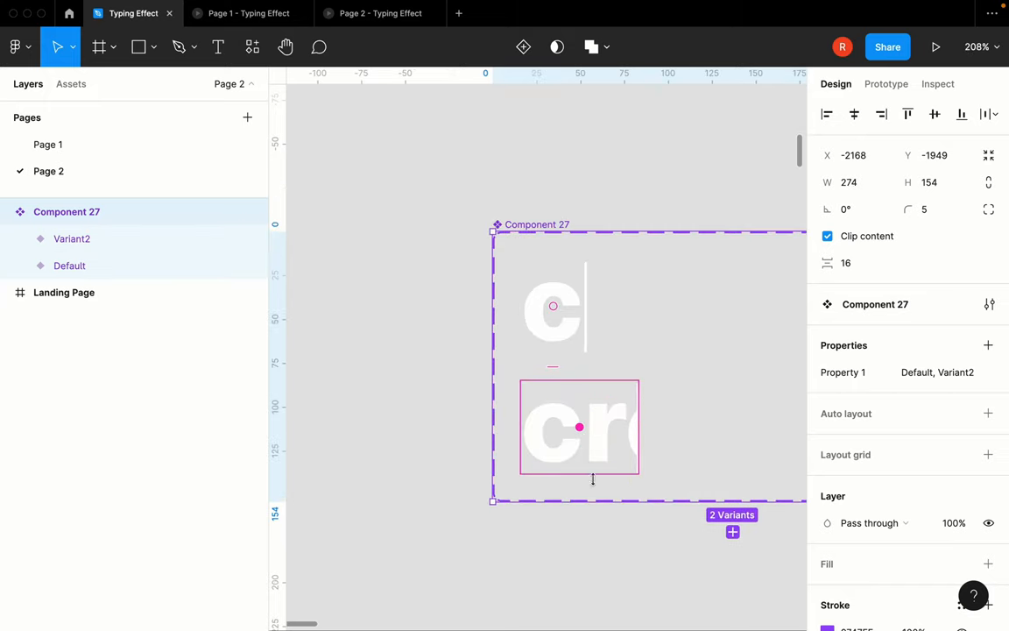
pyautogui.click(578, 428)
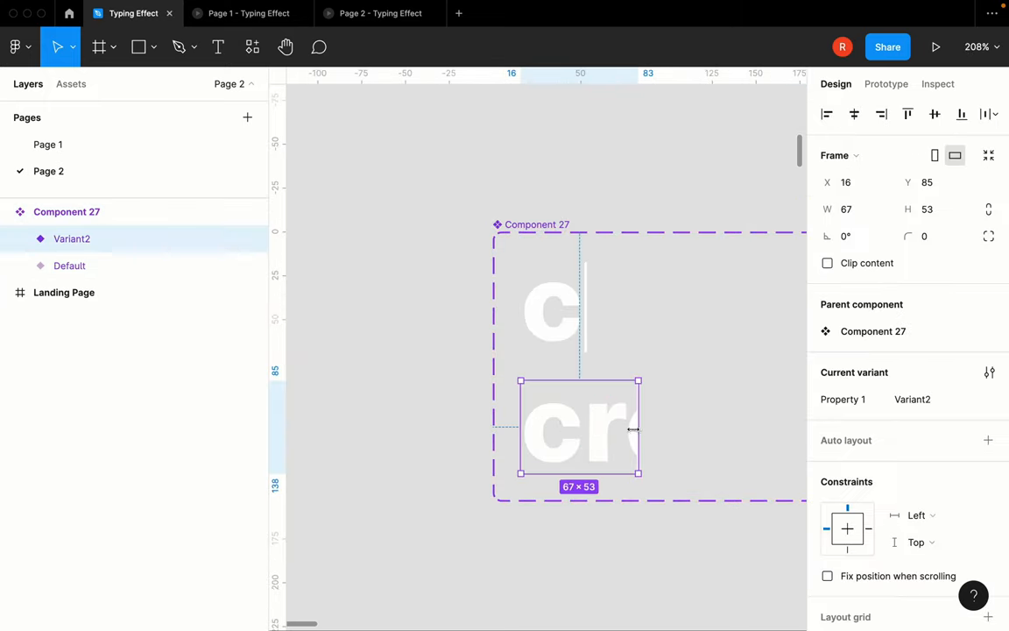
pyautogui.moveTo(639, 429); pyautogui.dragTo(629, 429)
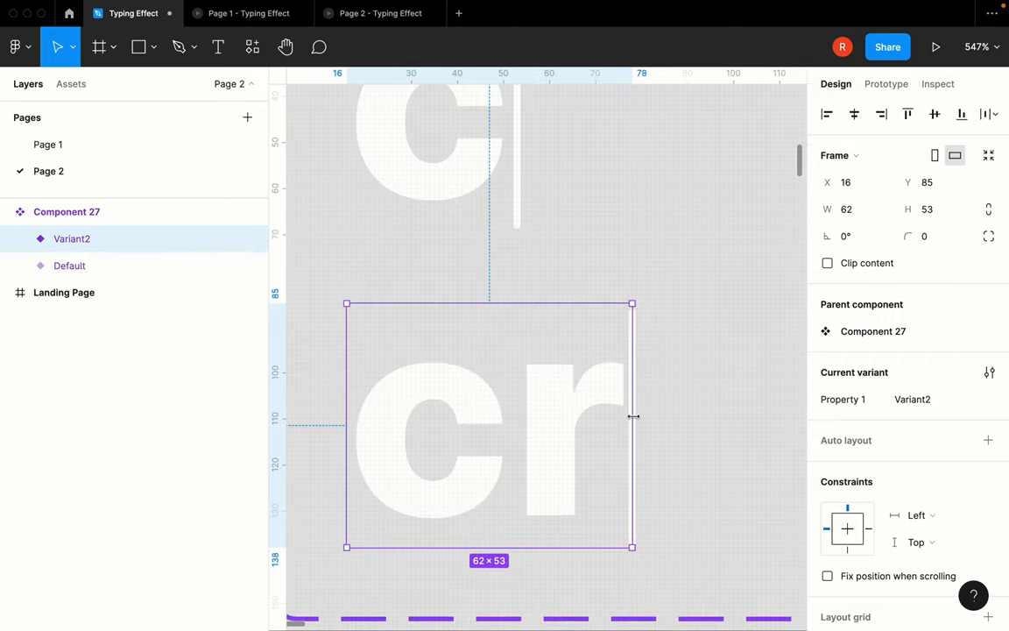
# Duplicate further variants revealing cre onward, ending with a cursor-only variant below
pyautogui.press('Cmd+d')
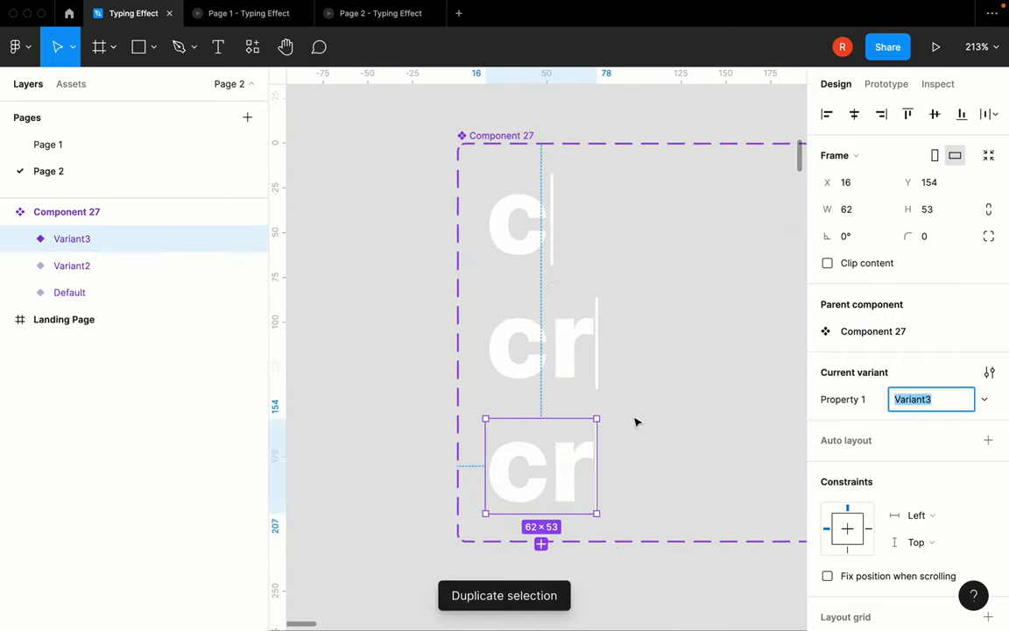
pyautogui.moveTo(596, 466); pyautogui.dragTo(655, 466)
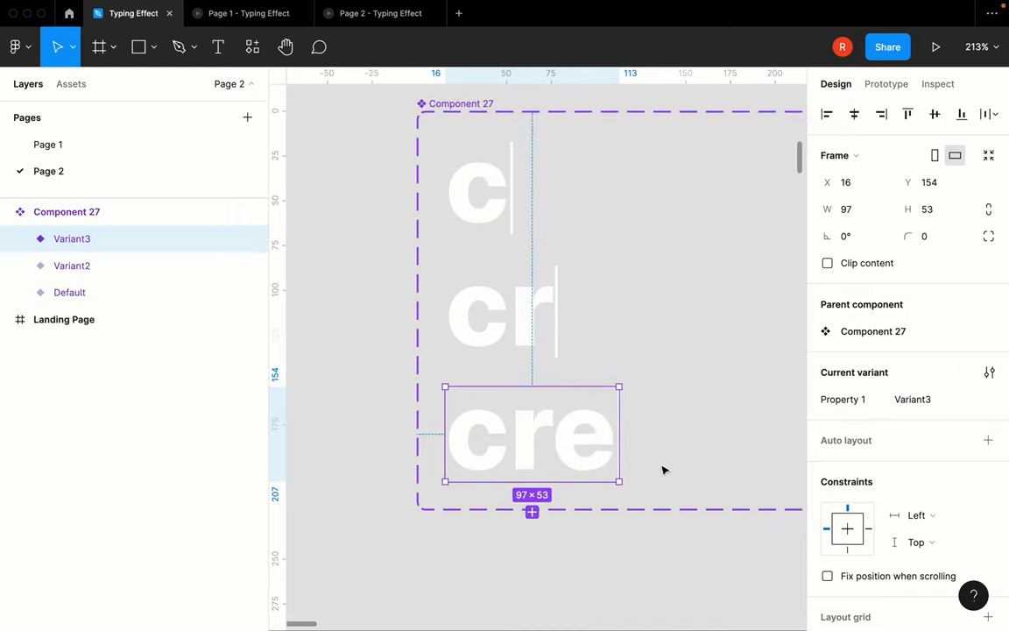
pyautogui.press('cmd+d')
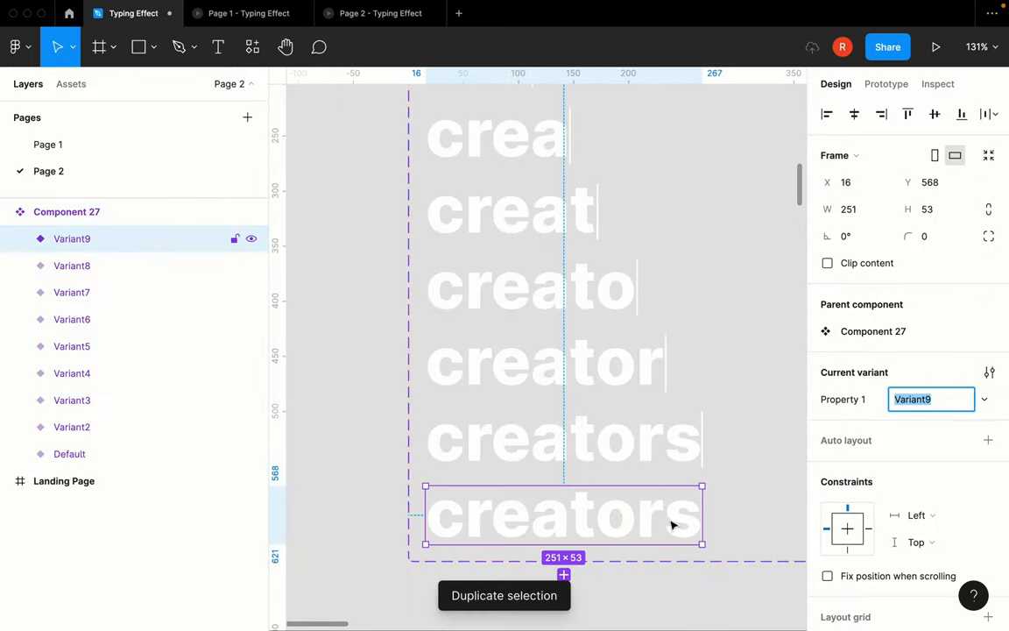
pyautogui.moveTo(703, 516); pyautogui.dragTo(449, 515)
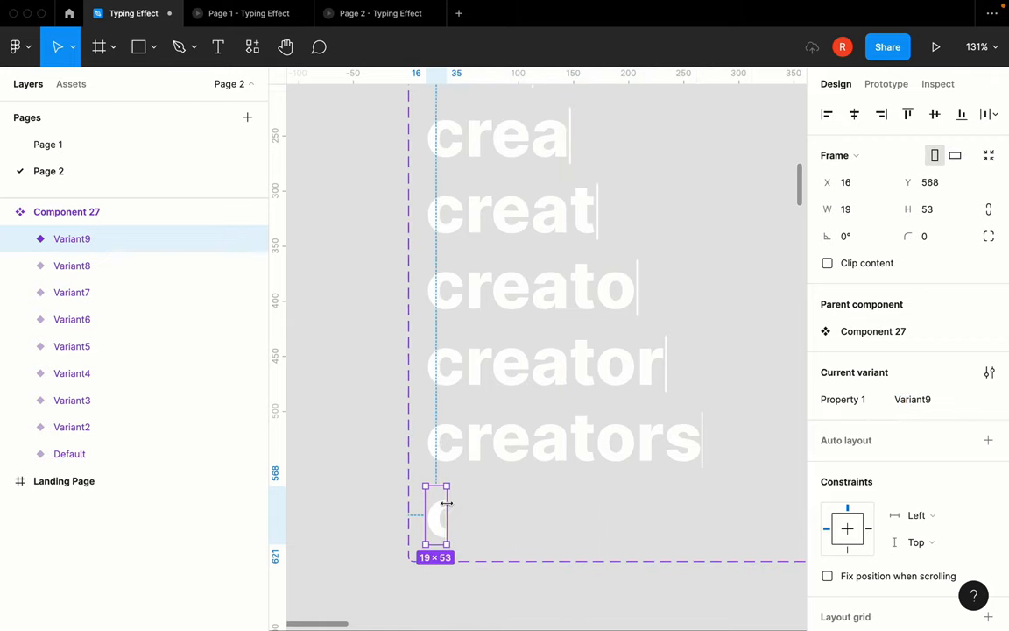
pyautogui.moveTo(452, 517); pyautogui.dragTo(428, 517)
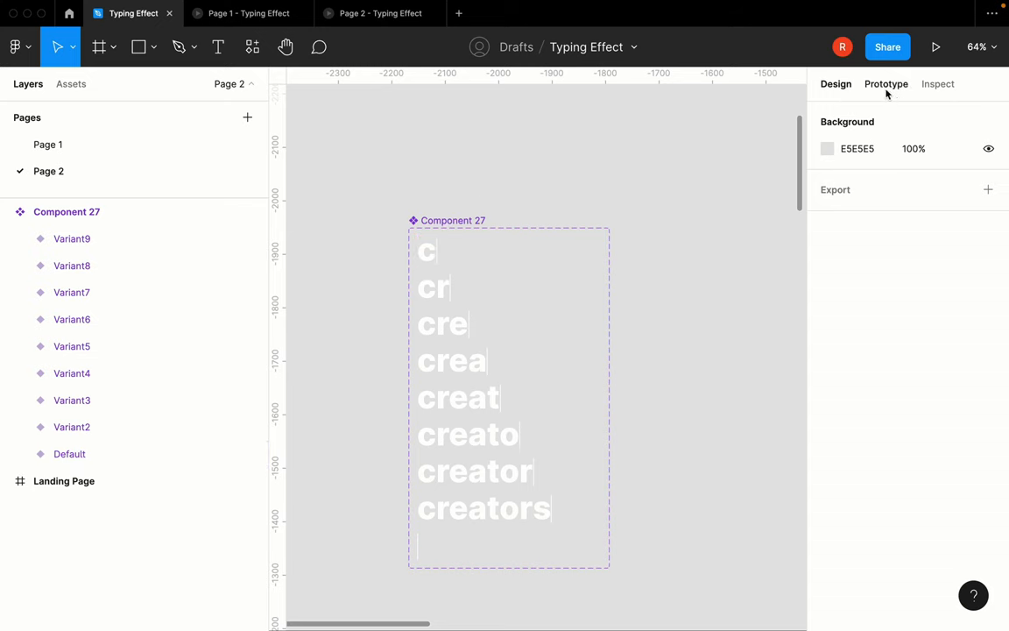
# Make the Default c variant change to Variant2 after a 200ms delay
pyautogui.click(887, 84)
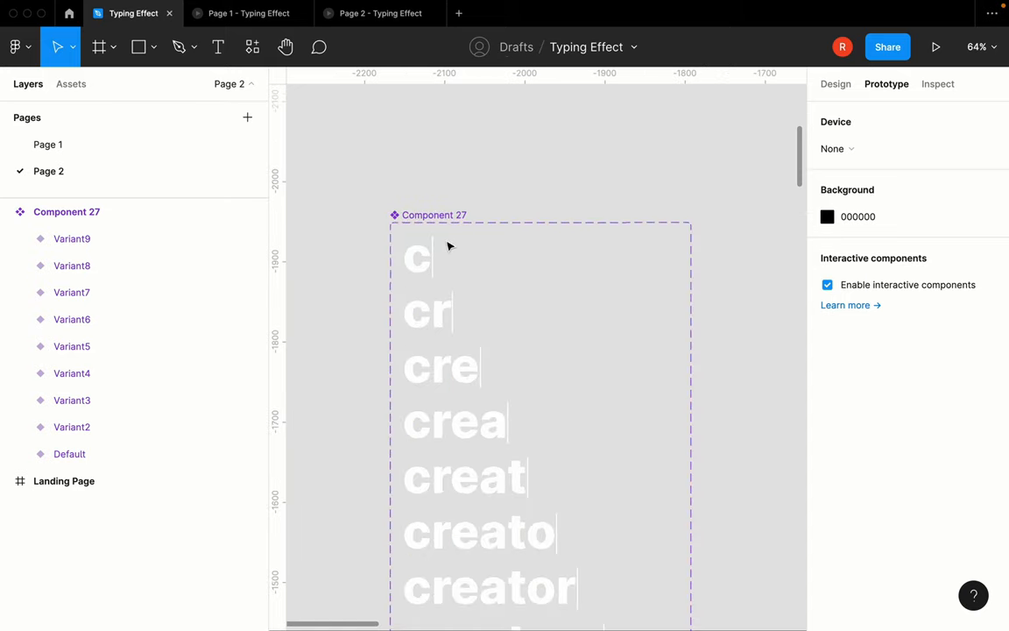
pyautogui.click(417, 255)
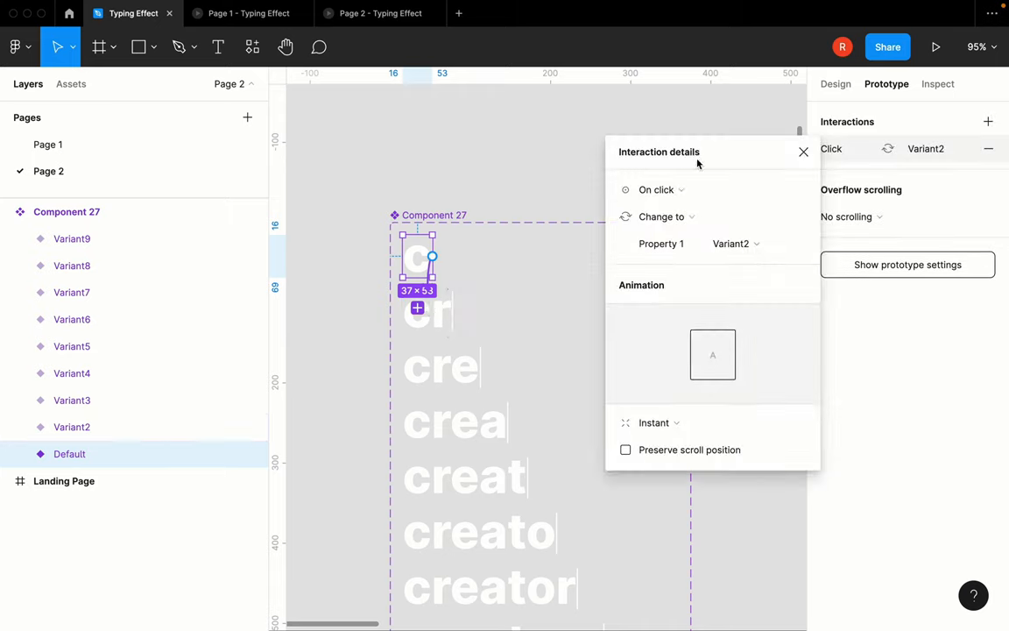
pyautogui.moveTo(659, 151); pyautogui.dragTo(467, 150)
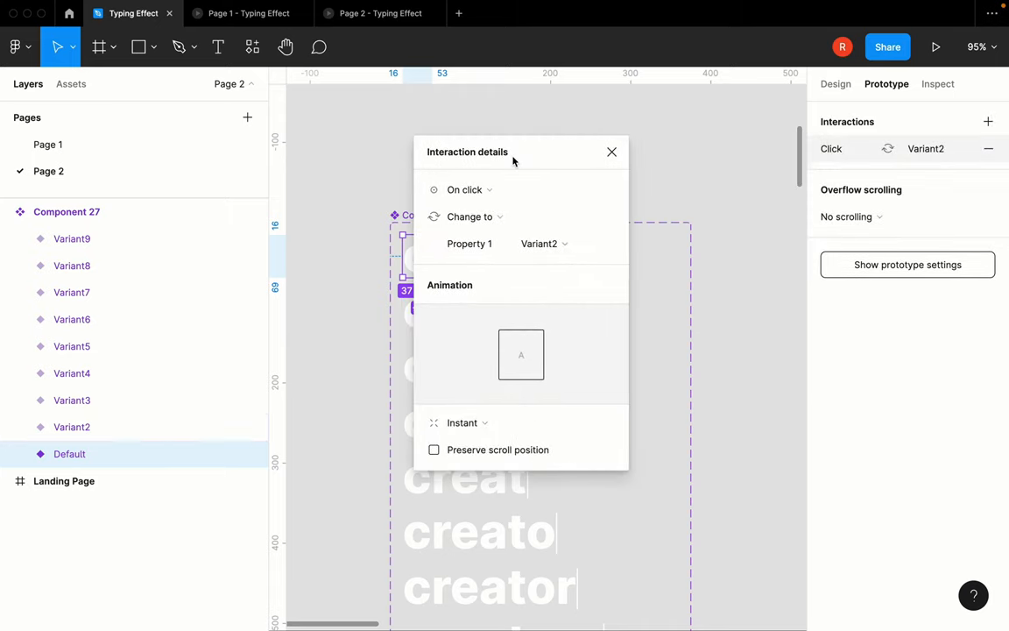
pyautogui.click(464, 189)
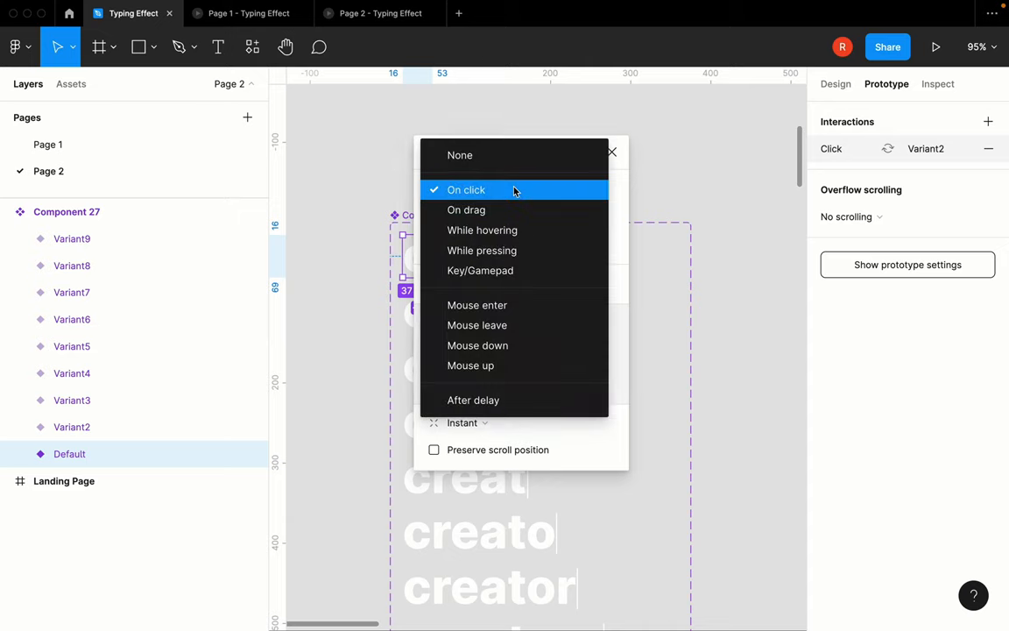
pyautogui.moveTo(503, 381)
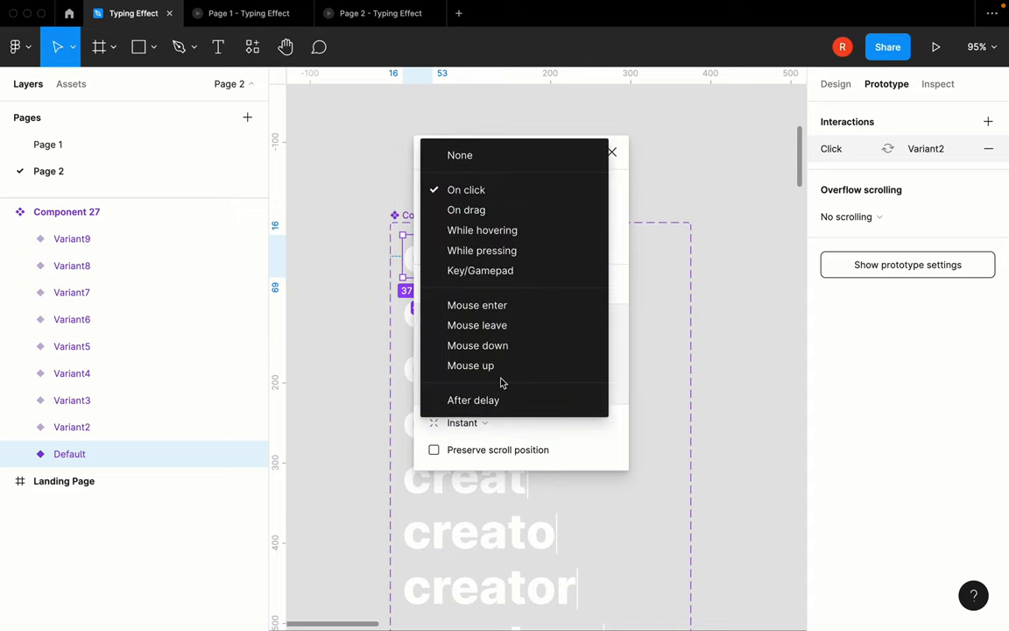
pyautogui.click(473, 400)
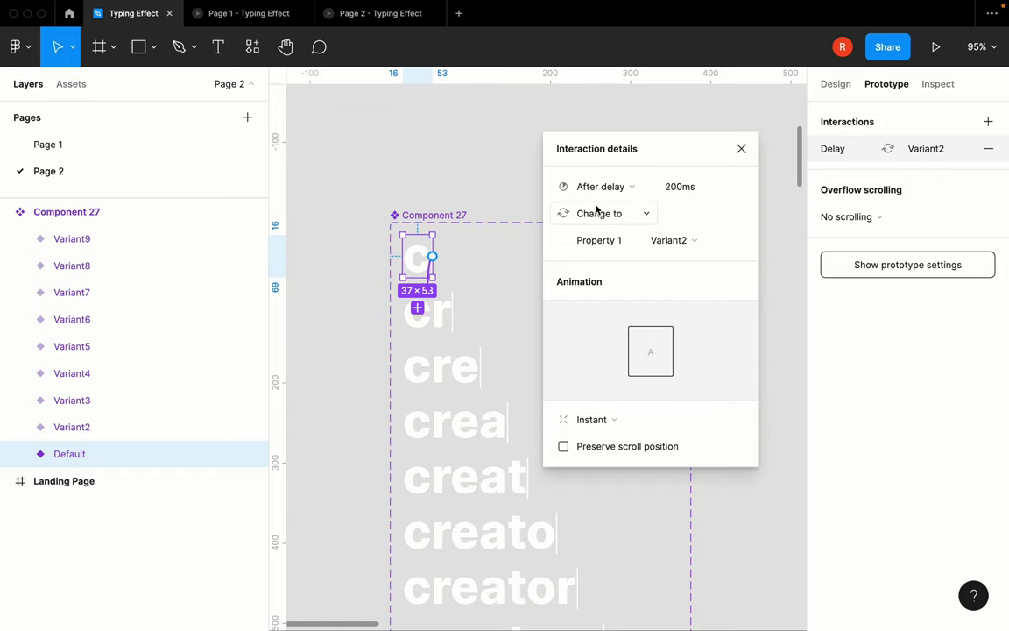
pyautogui.moveTo(606, 224)
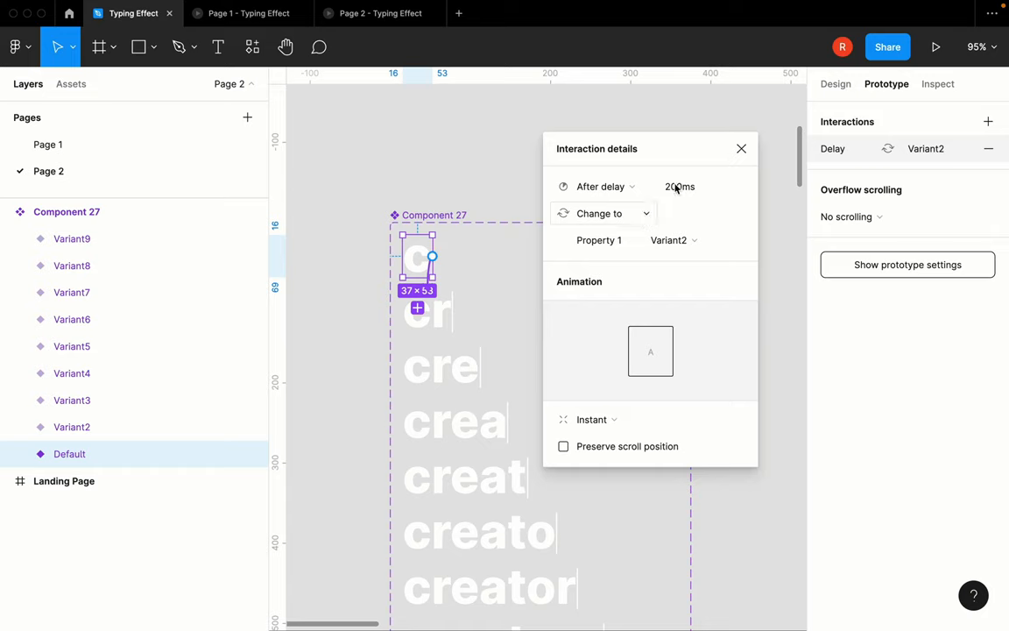
pyautogui.click(741, 147)
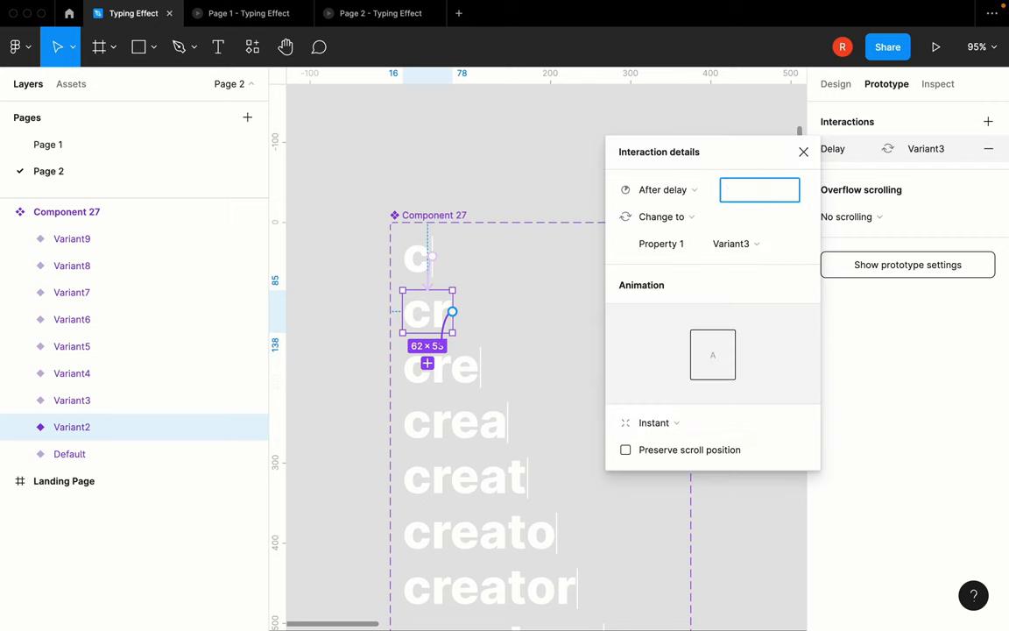
# Chain the cr, cre and later variants with after-delay triggers through to the cursor-only variant
pyautogui.click(803, 151)
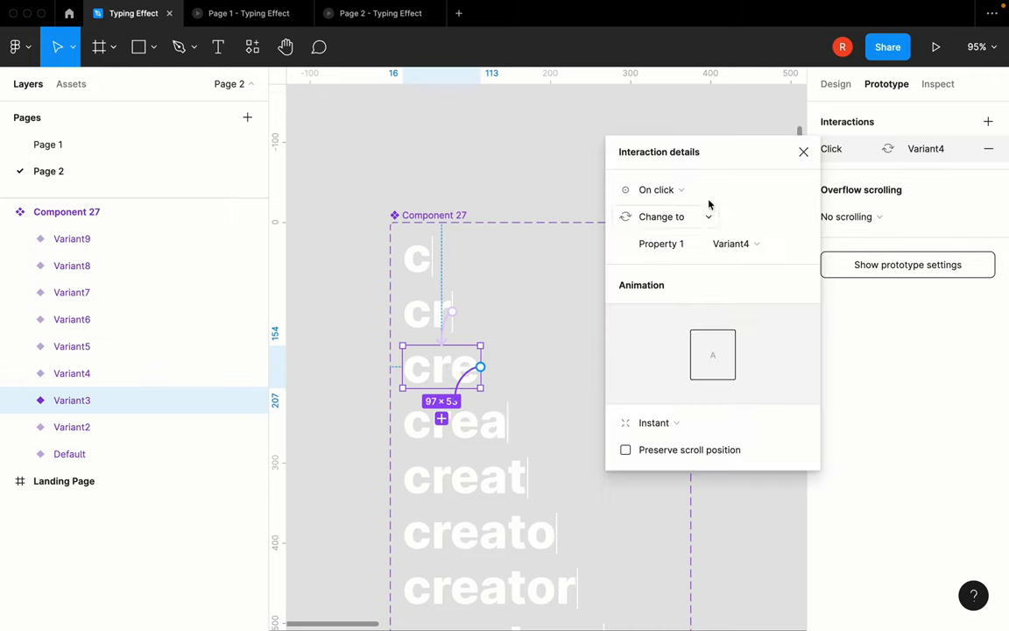
pyautogui.click(655, 190)
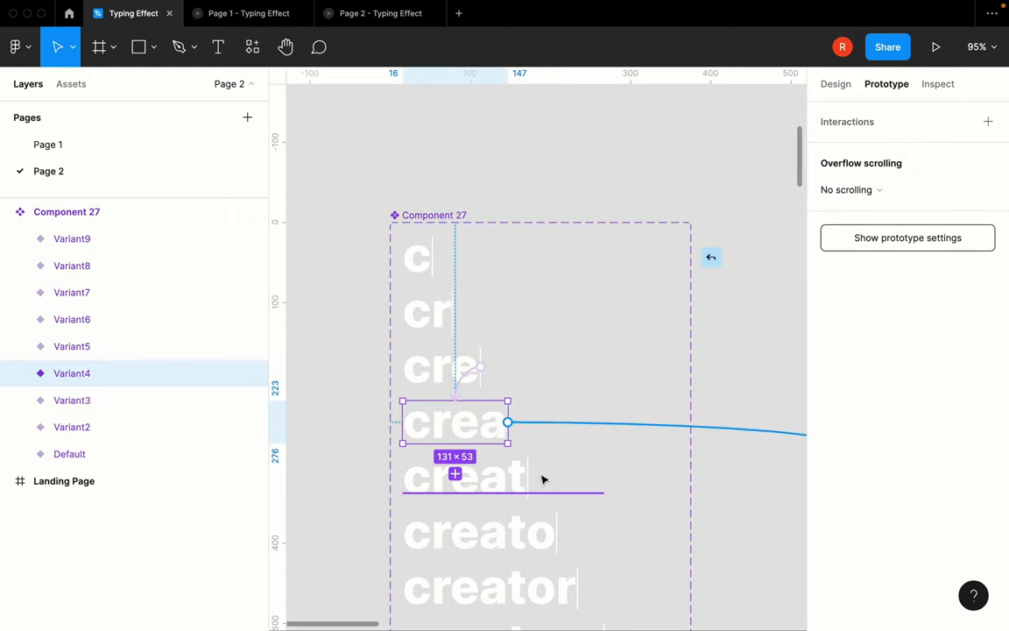
pyautogui.click(831, 147)
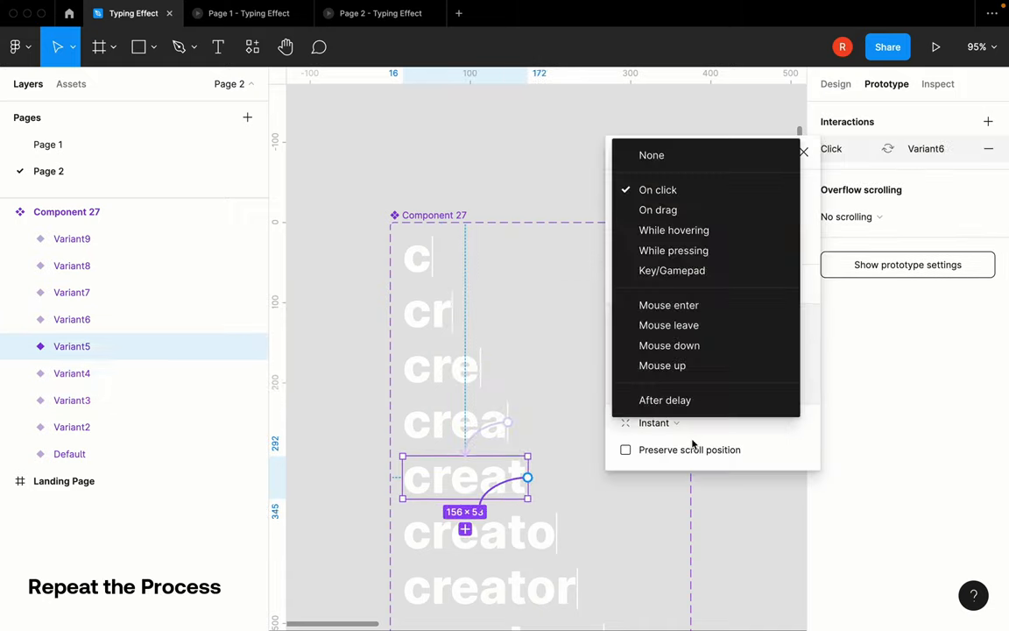
pyautogui.click(665, 399)
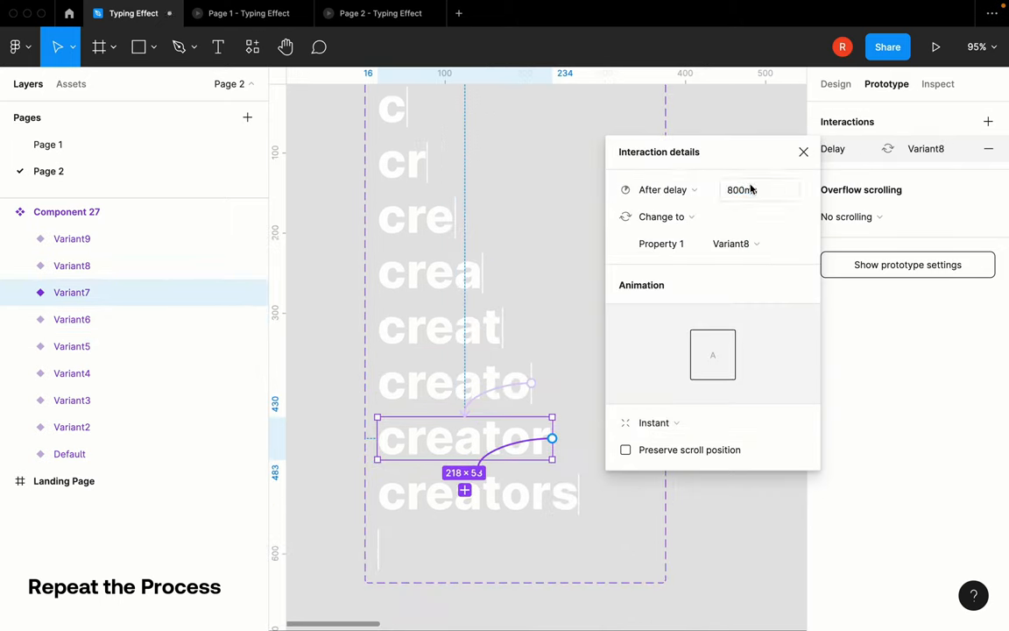
pyautogui.click(802, 151)
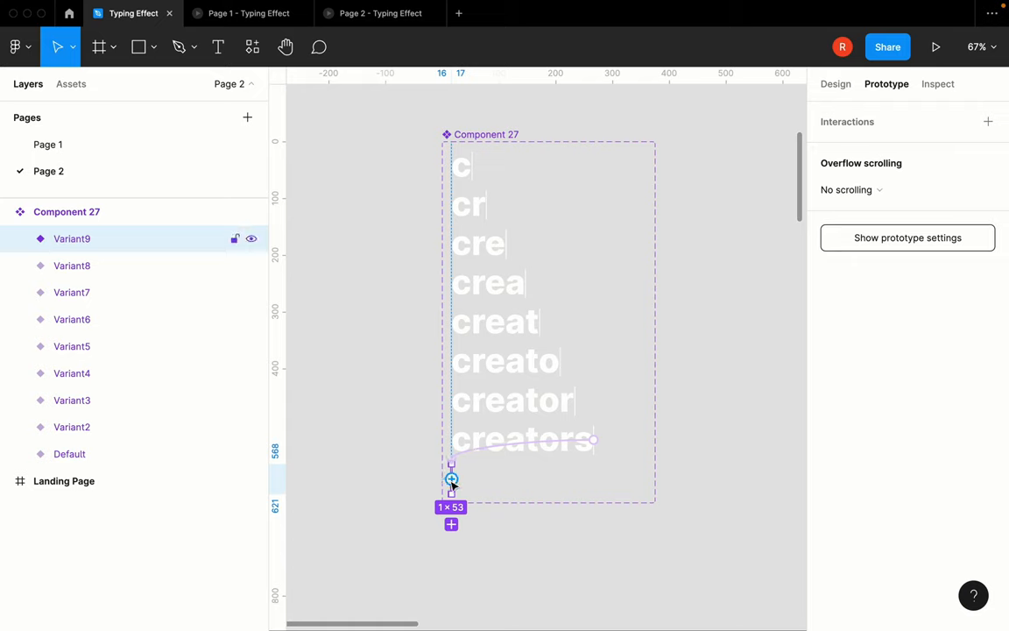
pyautogui.moveTo(452, 476); pyautogui.dragTo(522, 184)
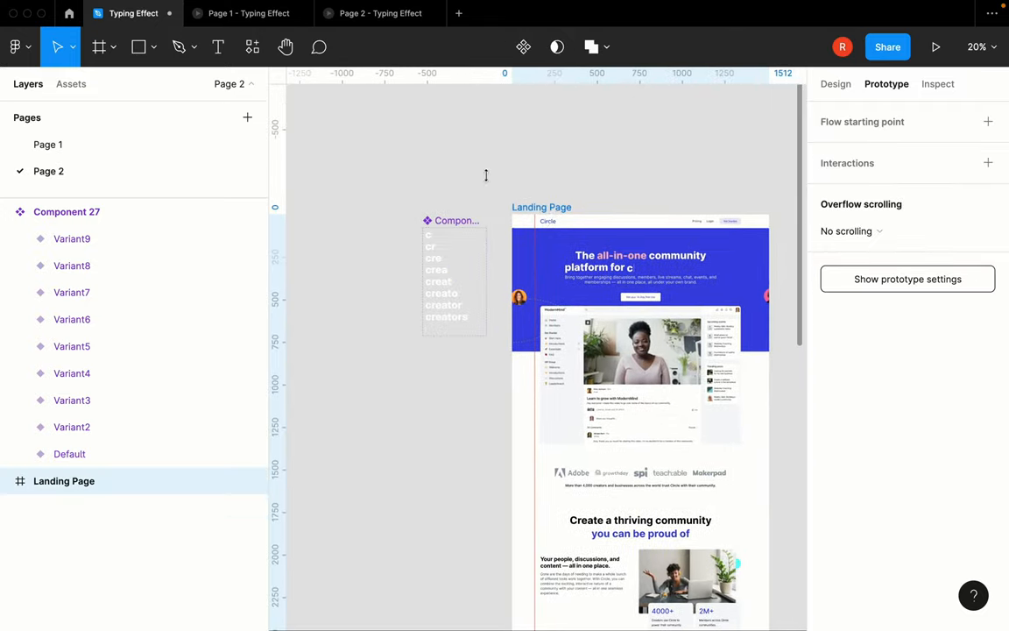
# Drag Component 27 from Local components > Page 2 into the hero text after 'platform for' and launch the preview
pyautogui.click(70, 84)
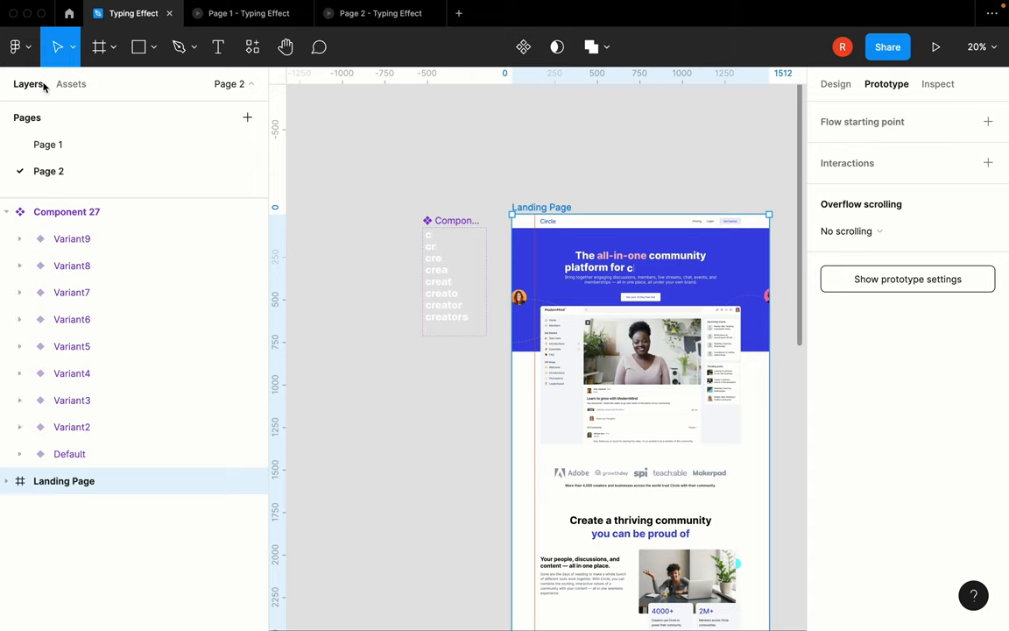
pyautogui.click(70, 84)
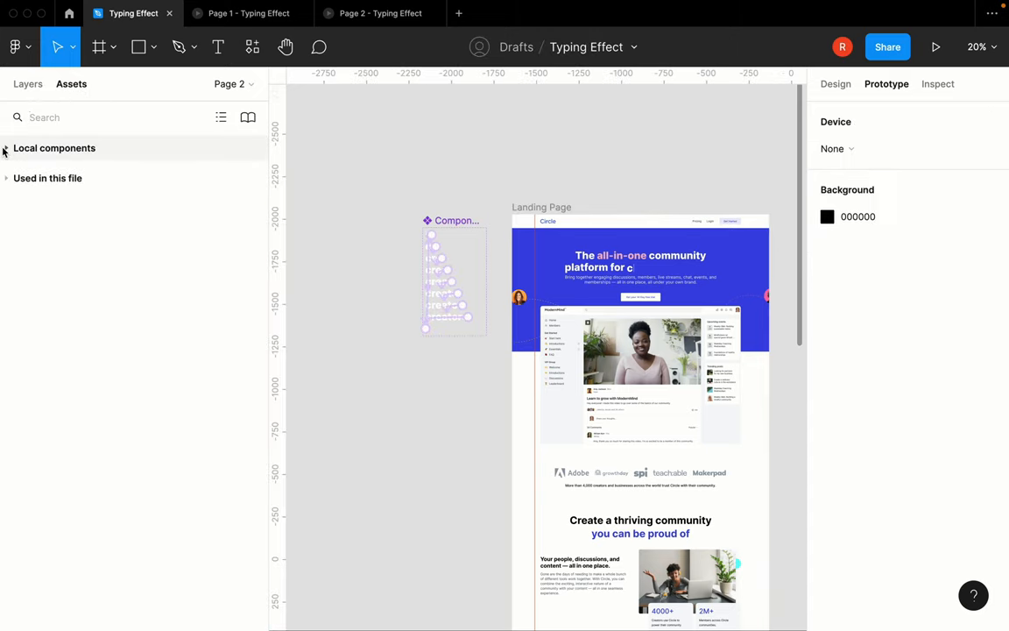
pyautogui.click(7, 148)
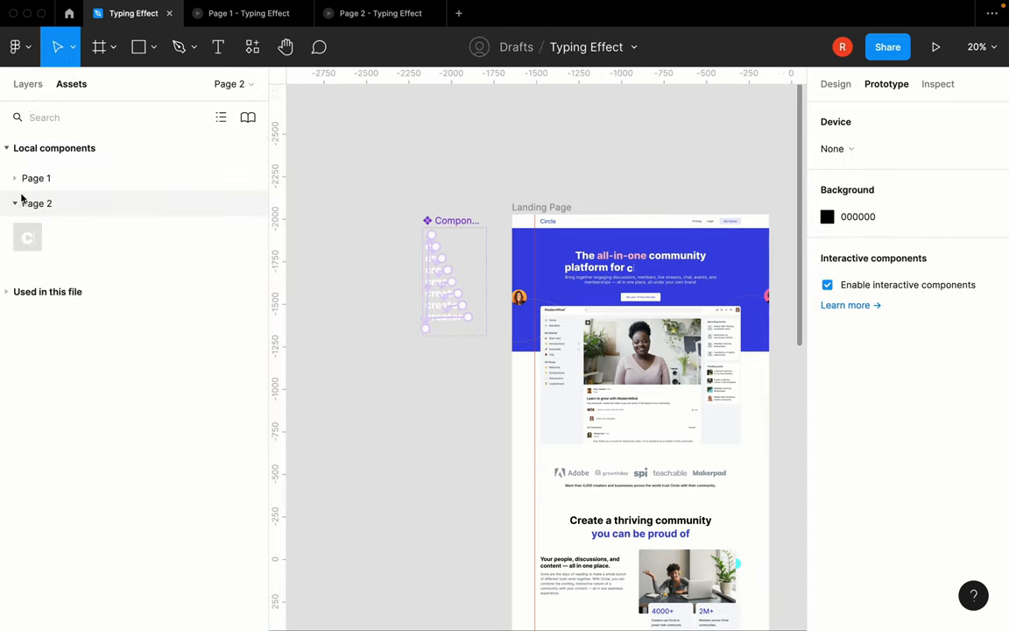
pyautogui.click(14, 203)
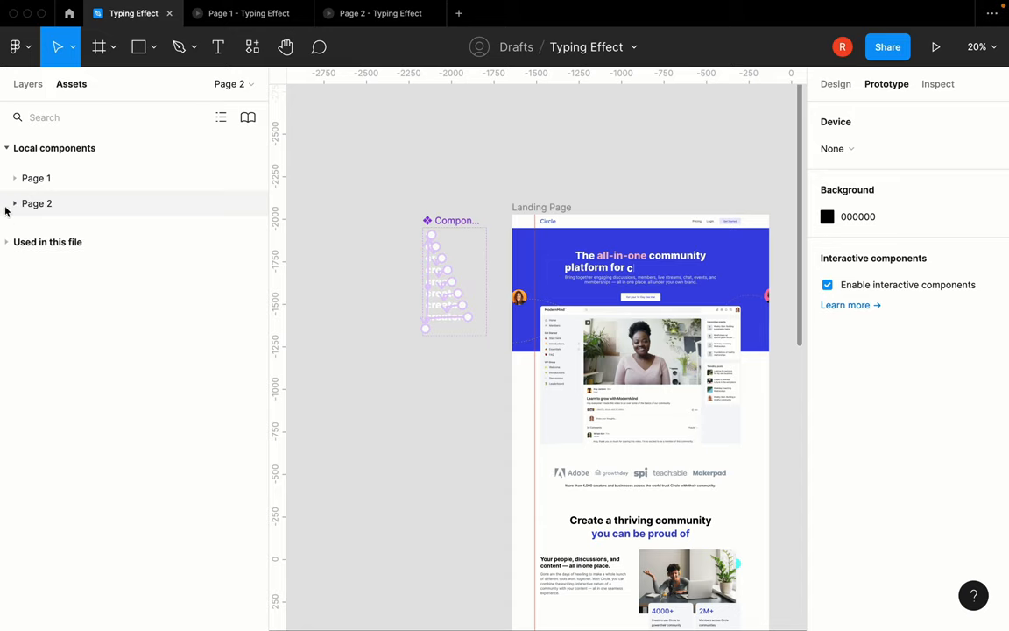
pyautogui.scroll(3)
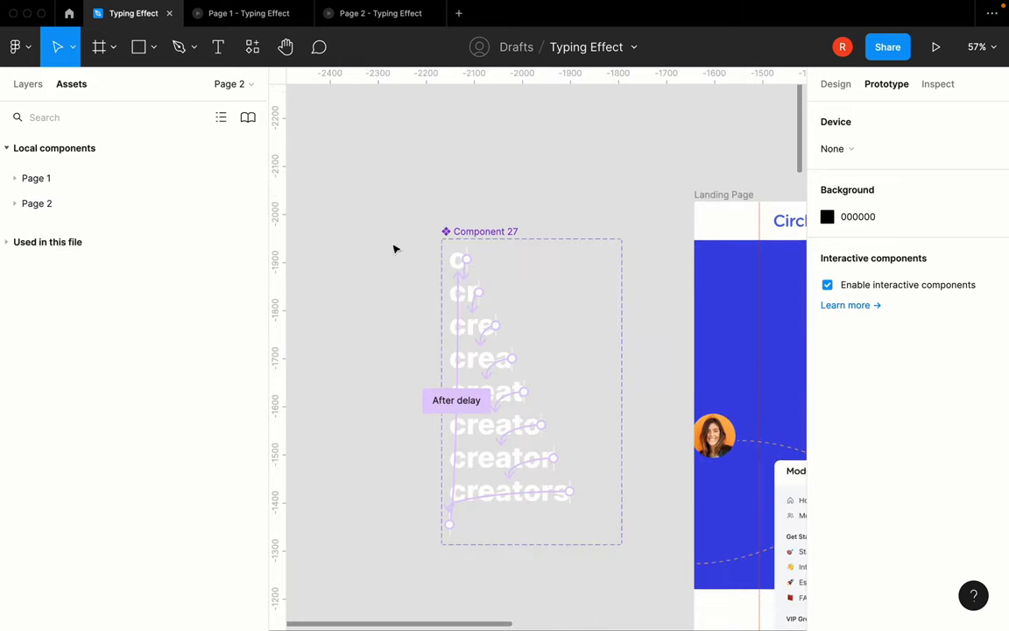
pyautogui.click(14, 203)
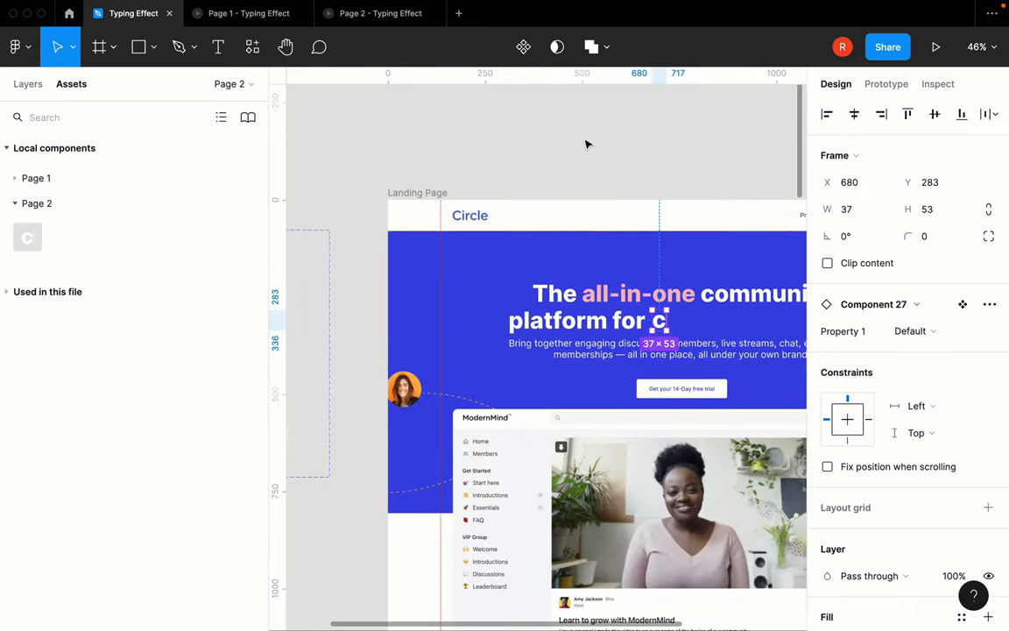
pyautogui.click(935, 46)
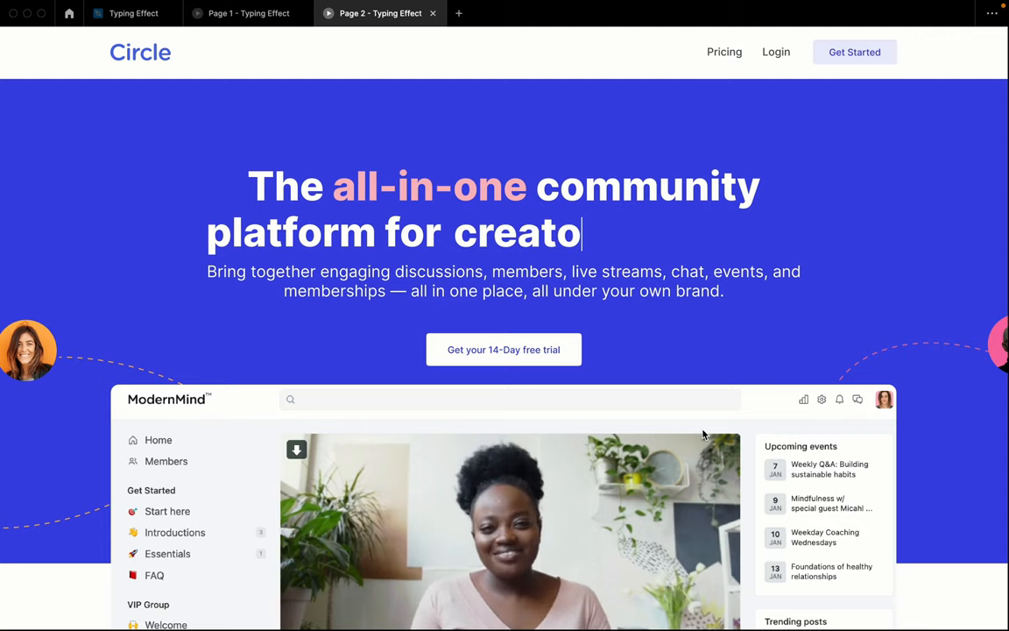
# Watch the hero heading type itself out in the prototype, then return to the design file
pyautogui.click(248, 14)
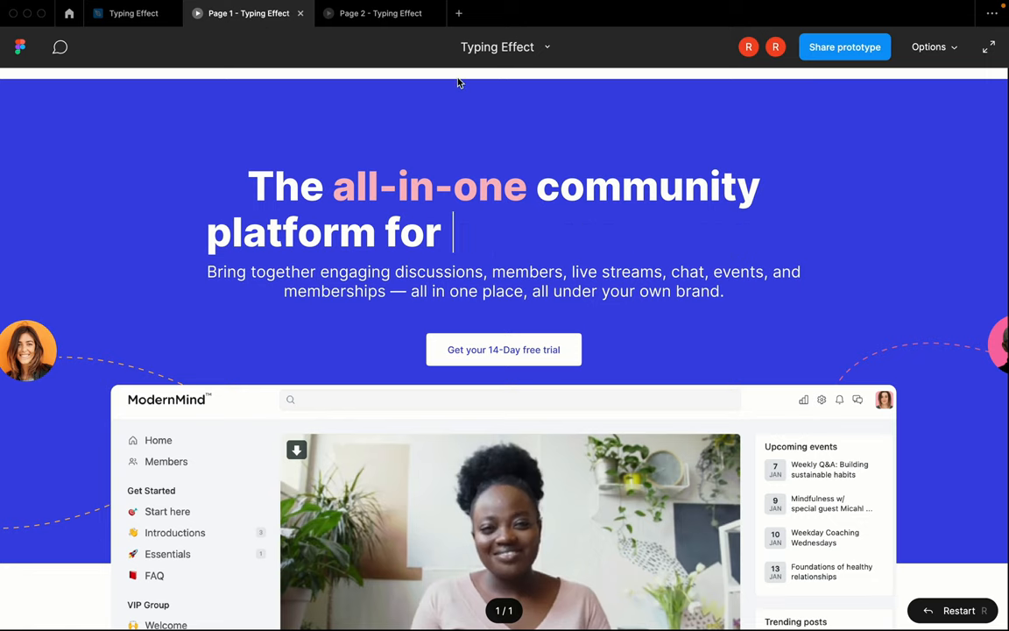
pyautogui.click(133, 14)
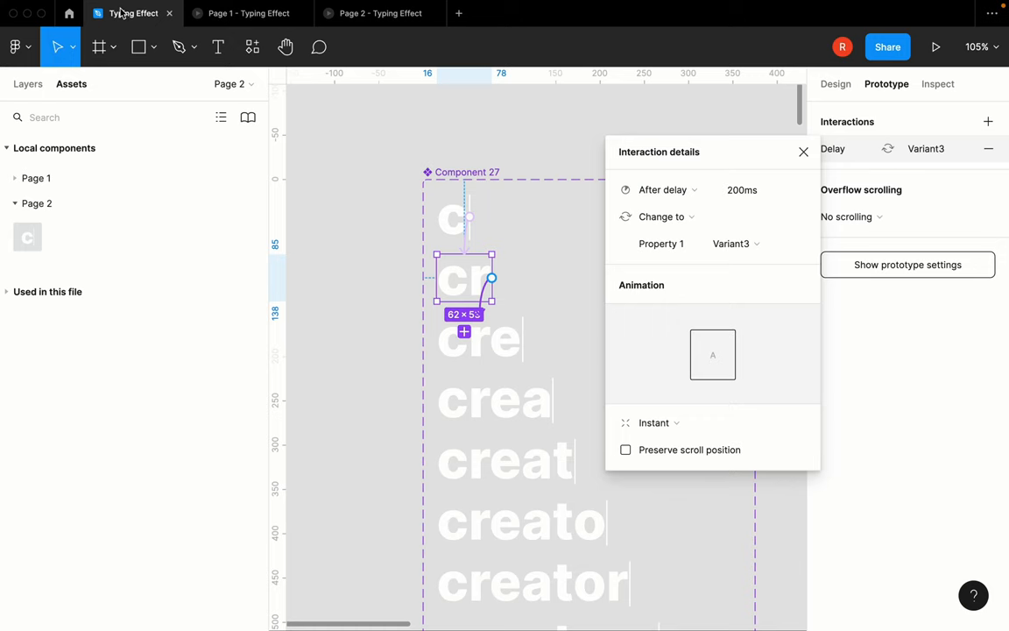
# View Page 1's sixteen-variant component ending in creators & brands, then return to the preview
pyautogui.click(802, 151)
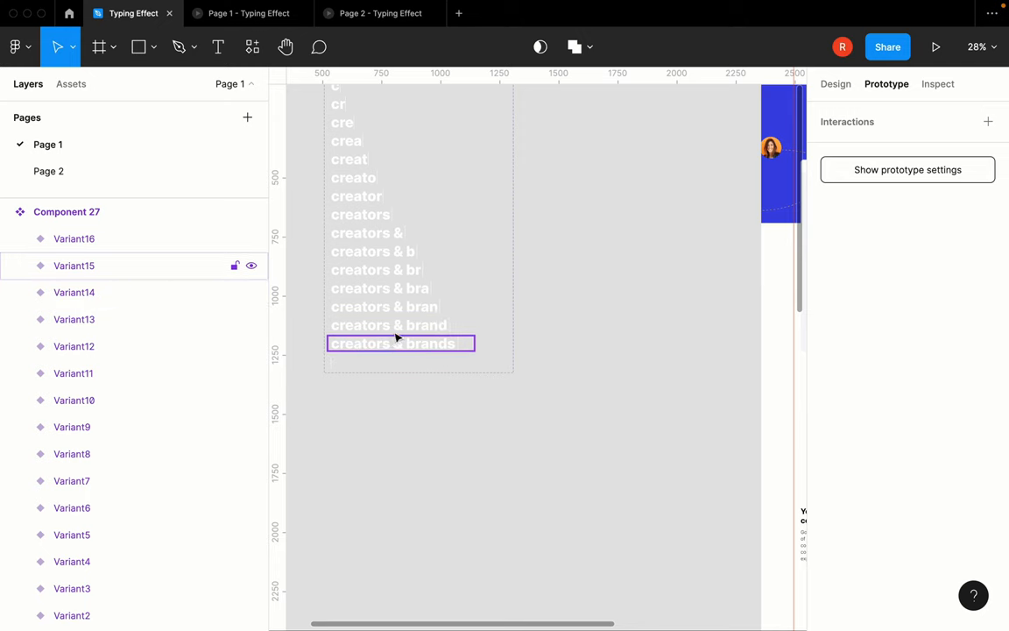
pyautogui.click(380, 14)
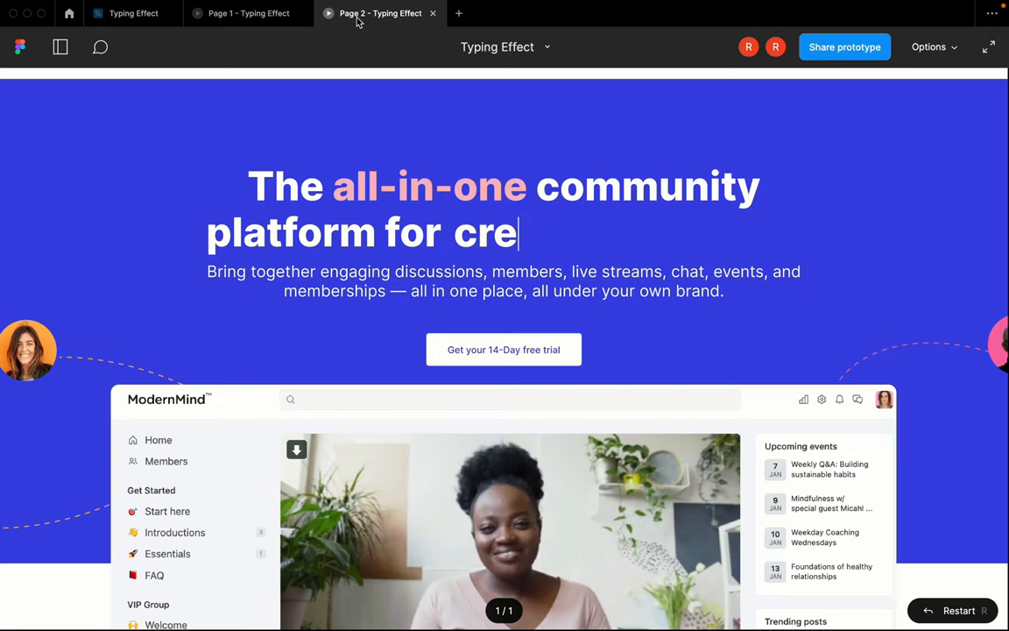